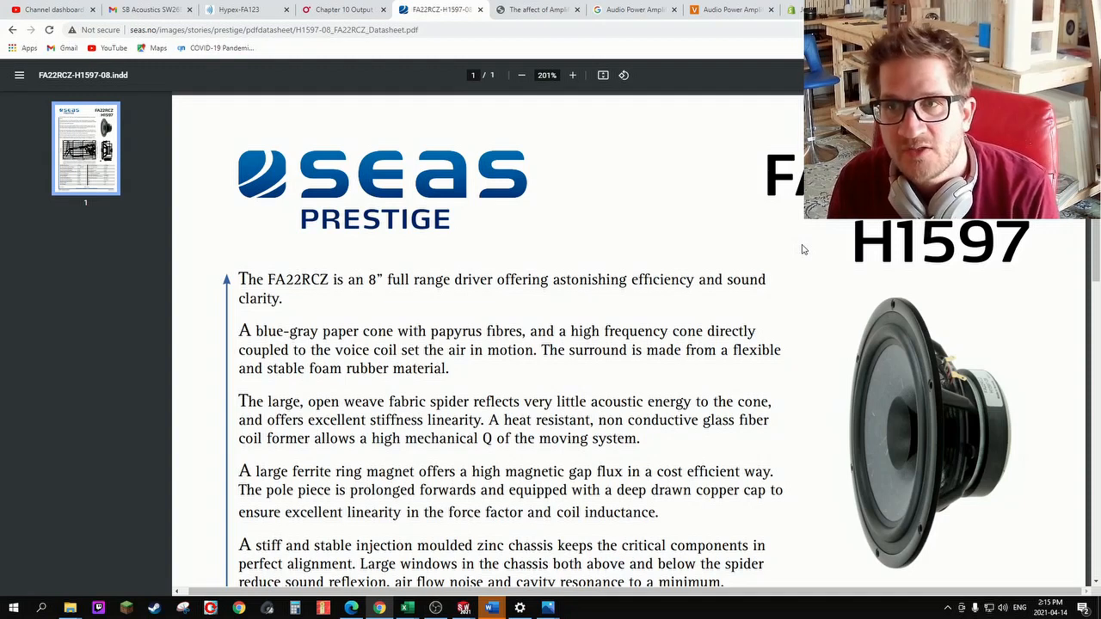
{"action": "mouse_move", "coordinate": [628, 222]}
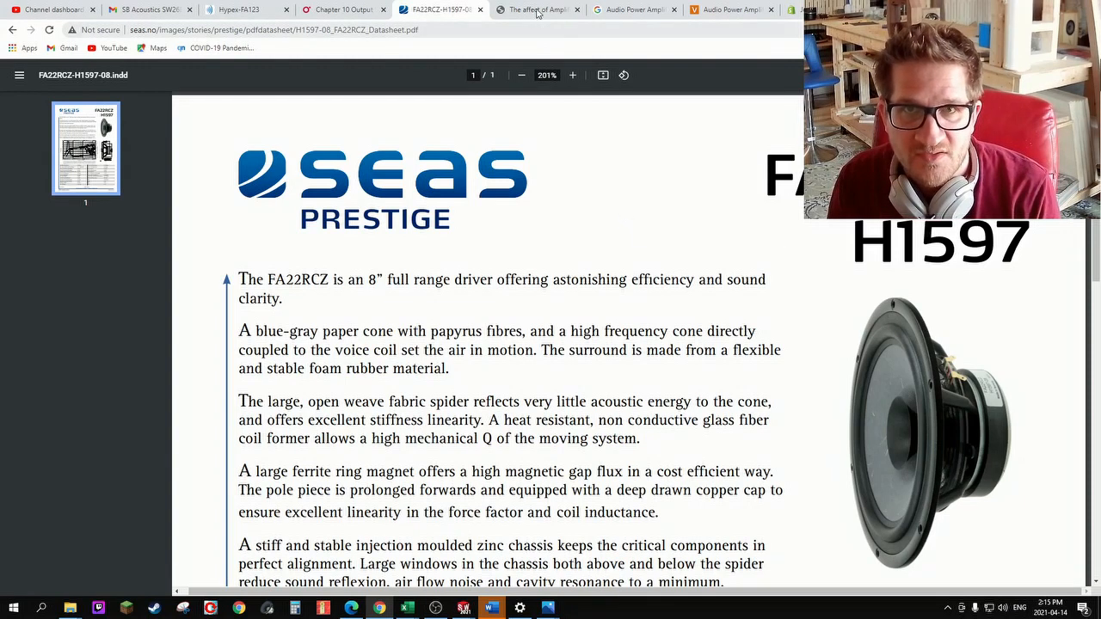
{"action": "left_click", "coordinate": [538, 9]}
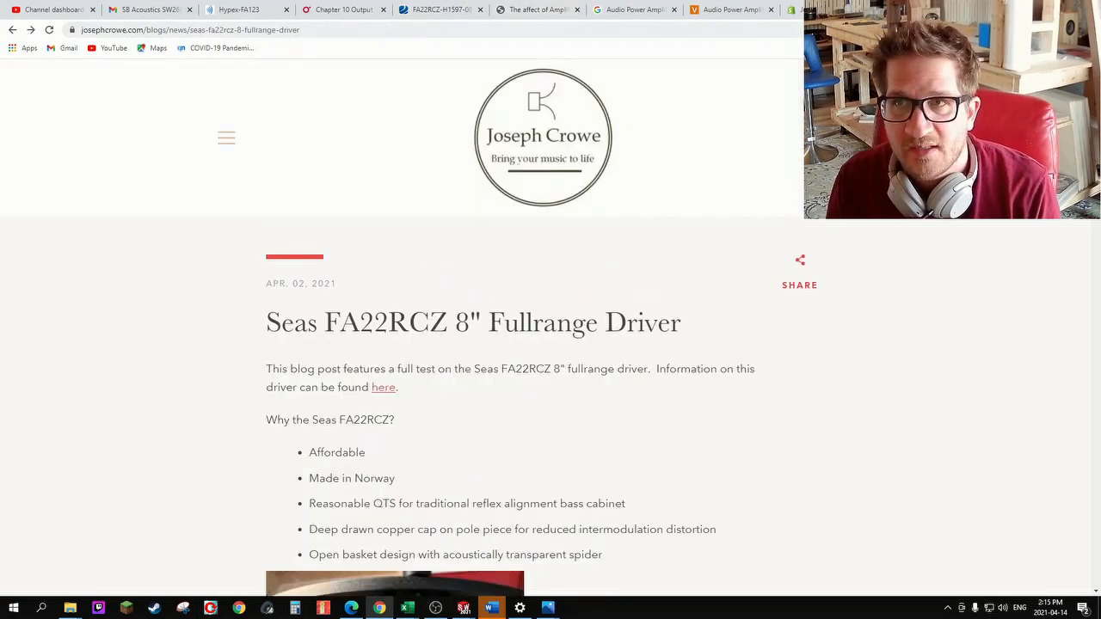
{"action": "scroll", "scroll_direction": "down", "scroll_amount": 3}
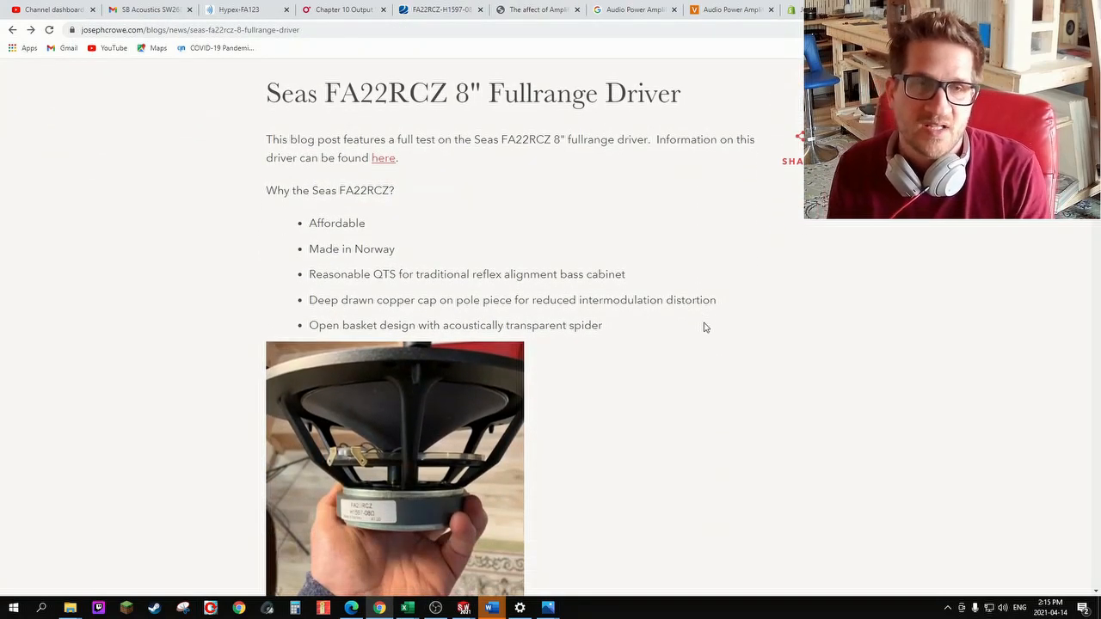
{"action": "mouse_move", "coordinate": [596, 180]}
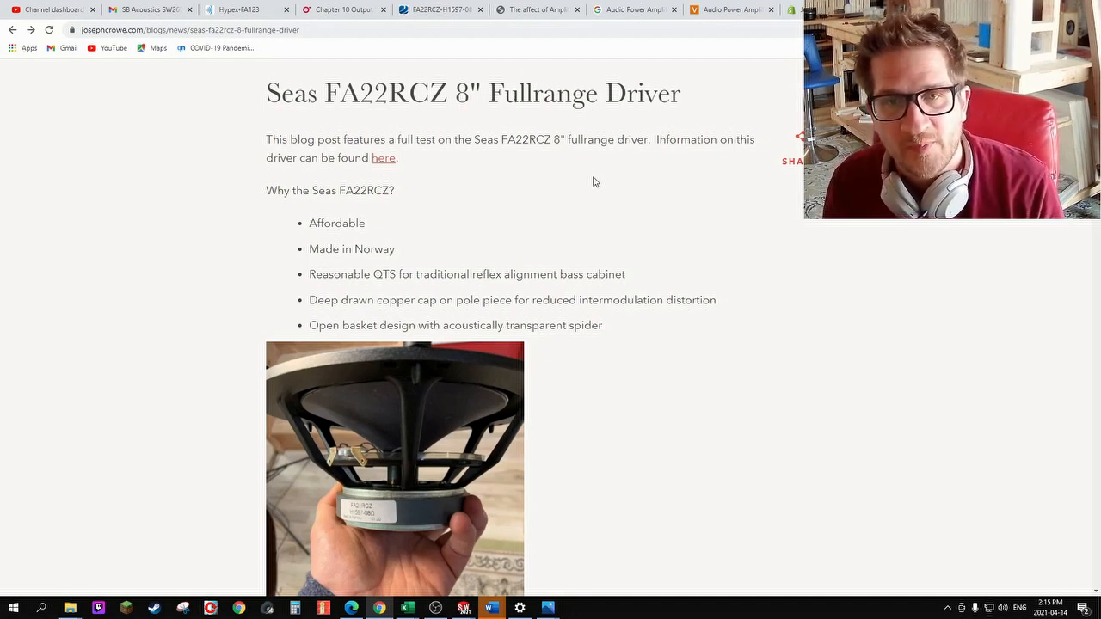
{"action": "mouse_move", "coordinate": [576, 242]}
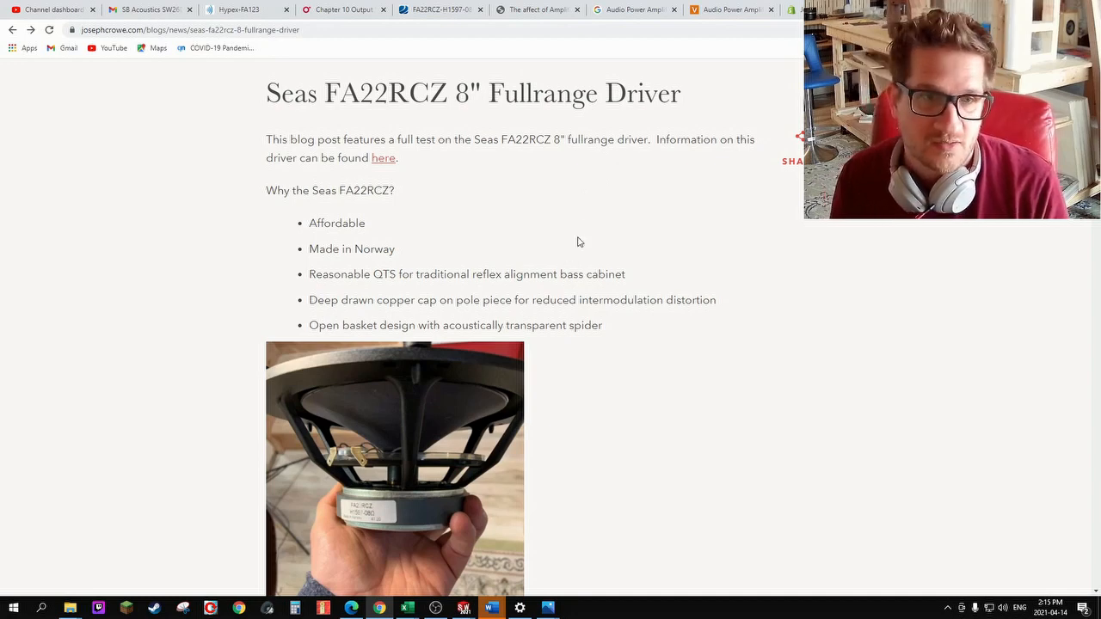
{"action": "scroll", "scroll_direction": "down", "scroll_amount": 3}
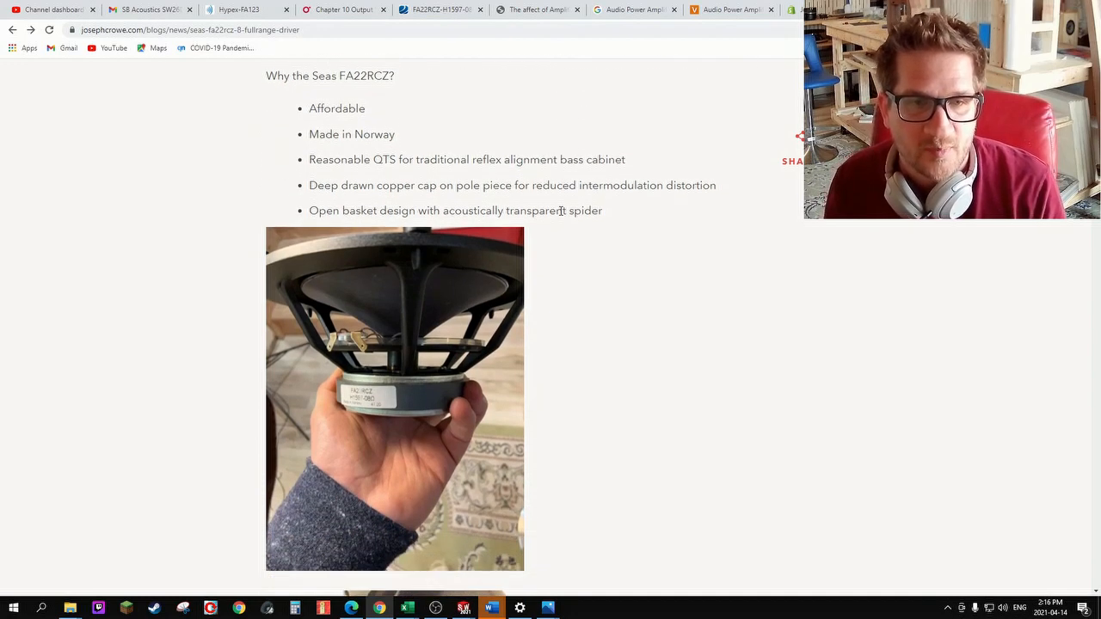
{"action": "mouse_move", "coordinate": [268, 364]}
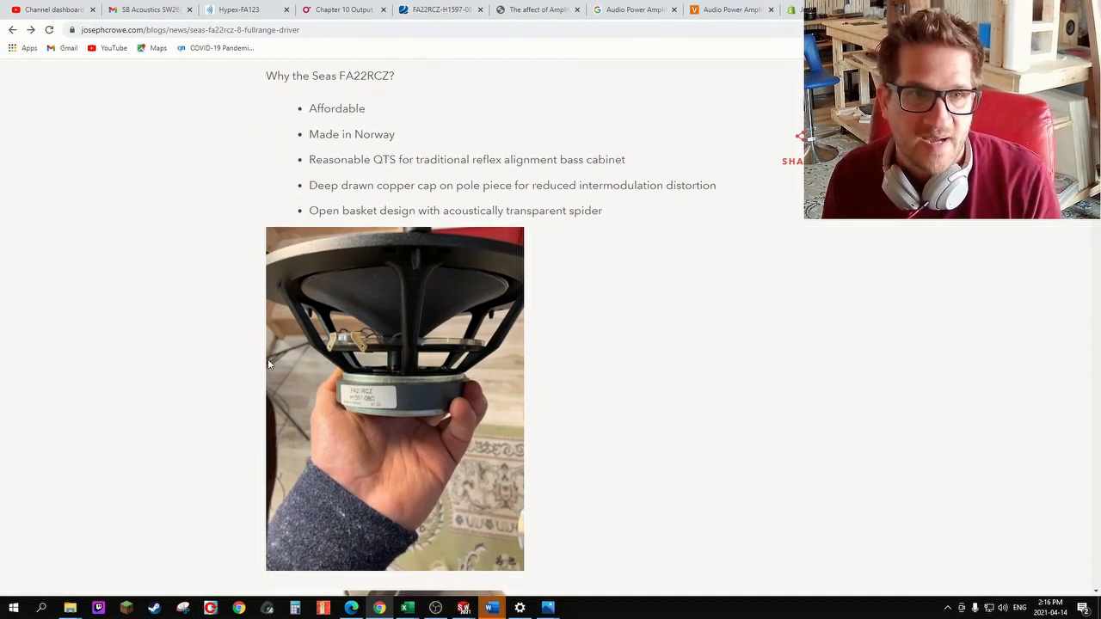
{"action": "mouse_move", "coordinate": [293, 351]}
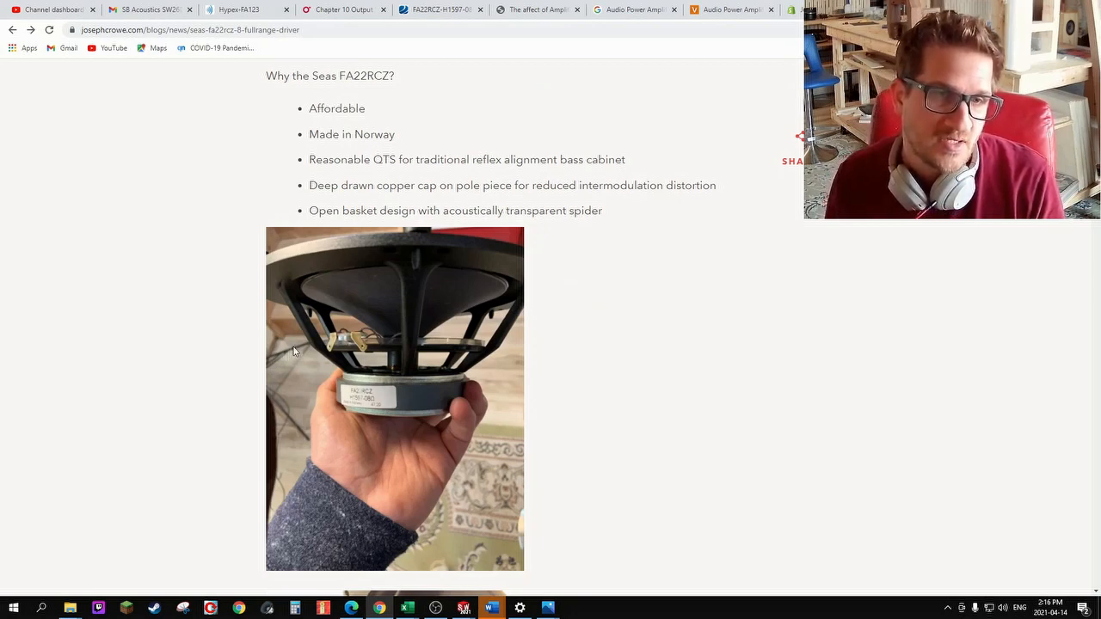
Scroll past the driver back photos to the listening setup photo and Measurements heading
{"action": "scroll", "scroll_direction": "down", "scroll_amount": 3}
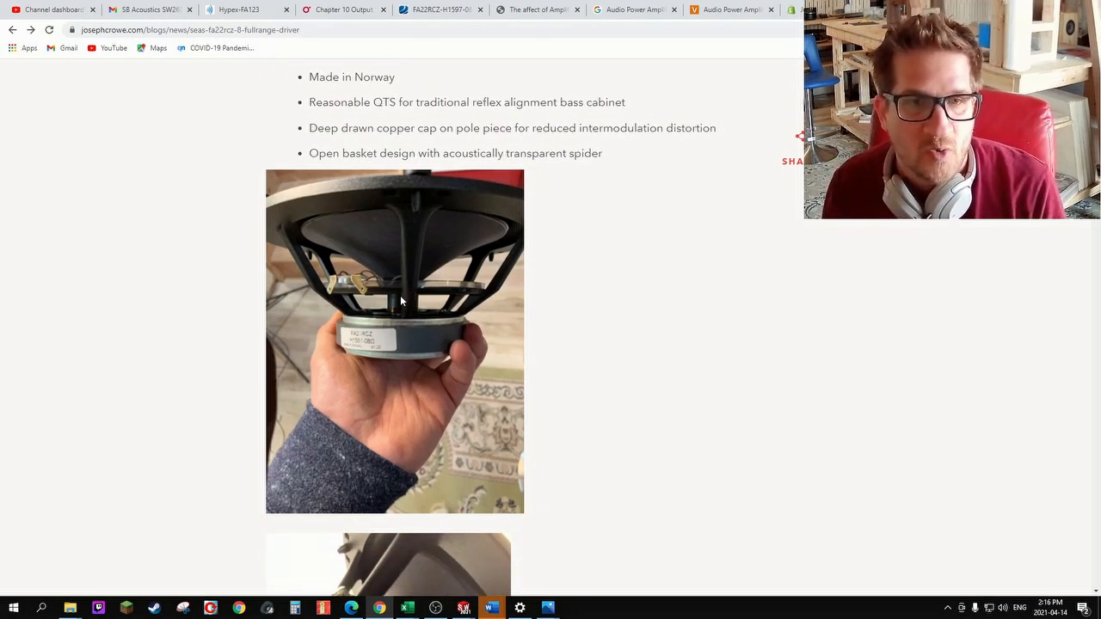
{"action": "mouse_move", "coordinate": [397, 303]}
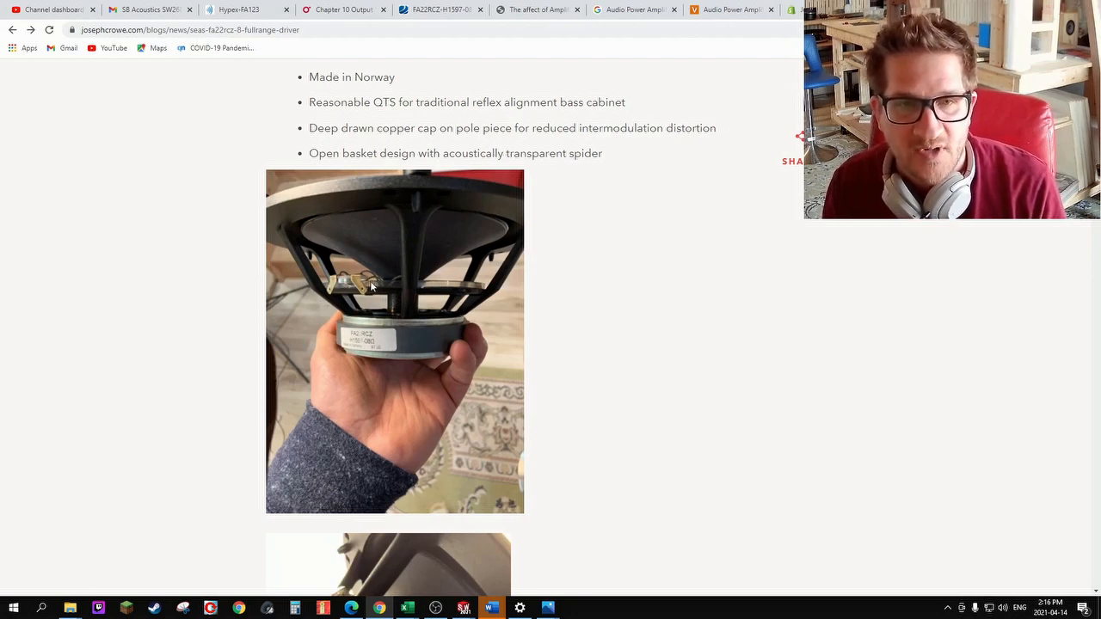
{"action": "scroll", "scroll_direction": "down", "scroll_amount": 3}
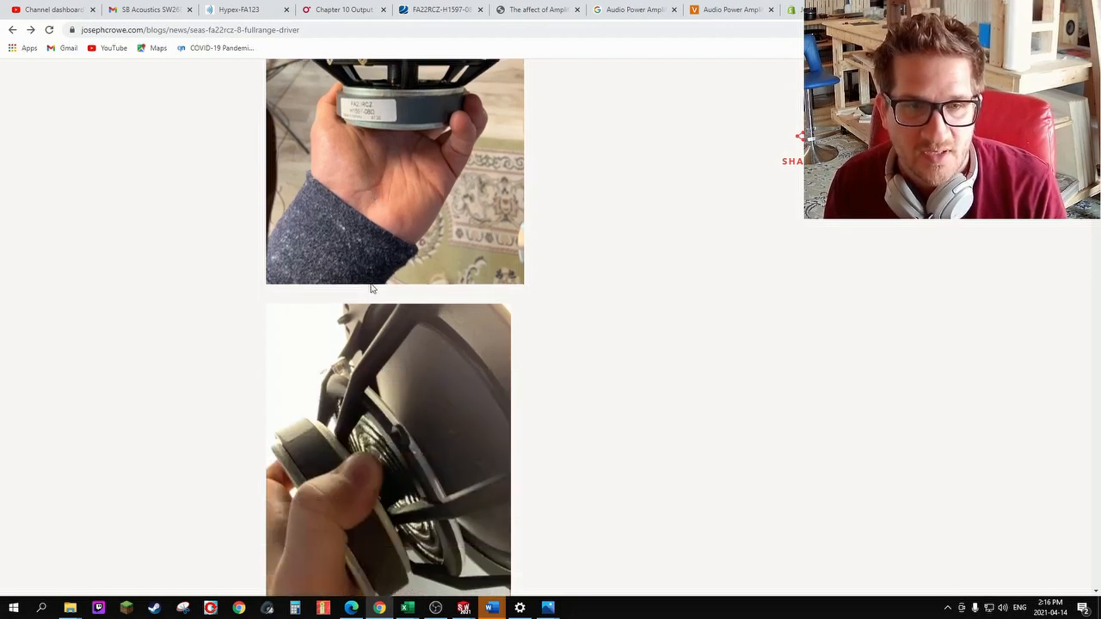
{"action": "scroll", "scroll_direction": "down", "scroll_amount": 3}
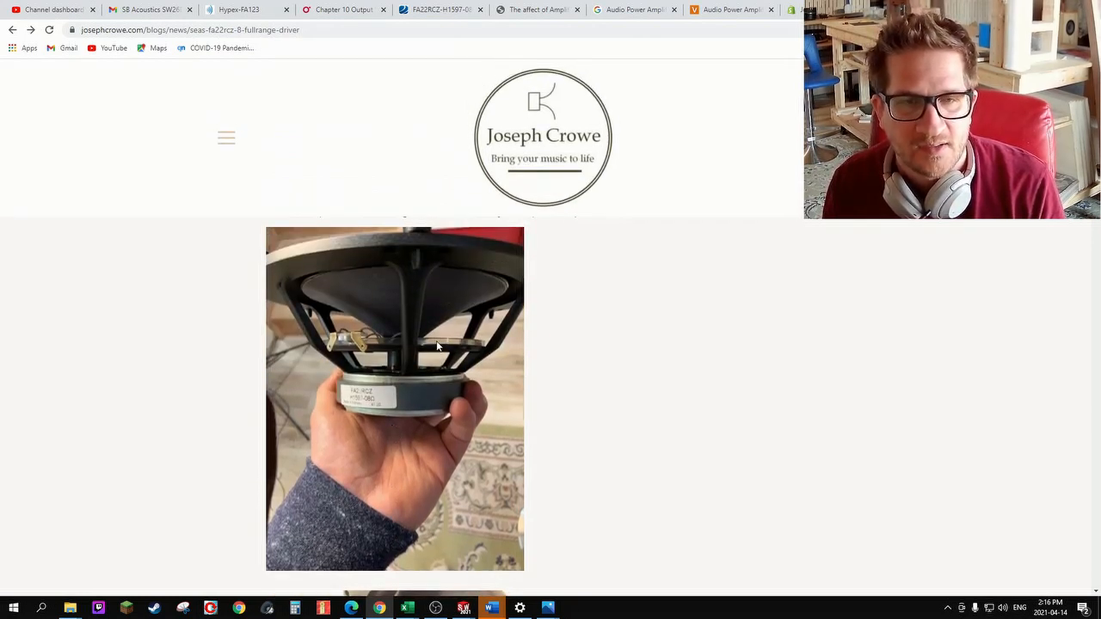
{"action": "mouse_move", "coordinate": [469, 347]}
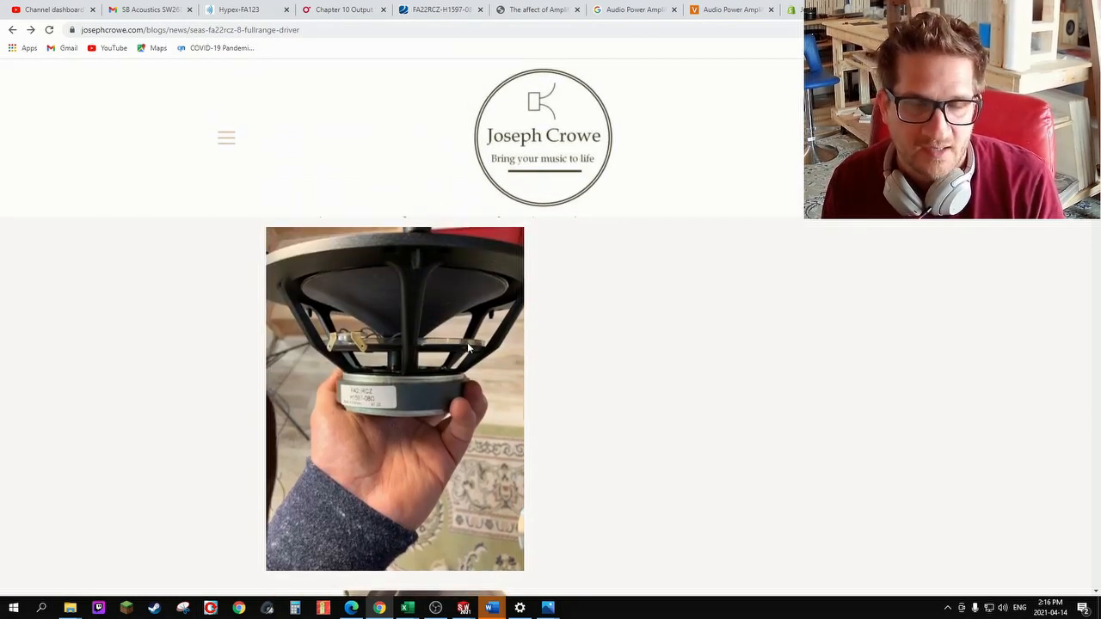
{"action": "scroll", "scroll_direction": "down", "scroll_amount": 3}
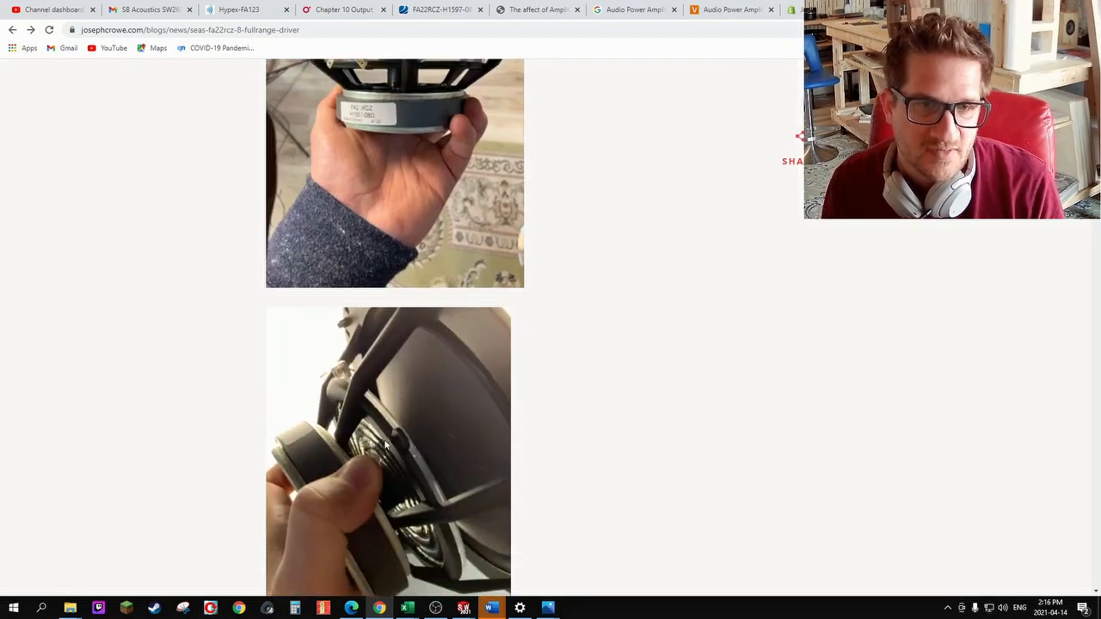
{"action": "scroll", "scroll_direction": "down", "scroll_amount": 3}
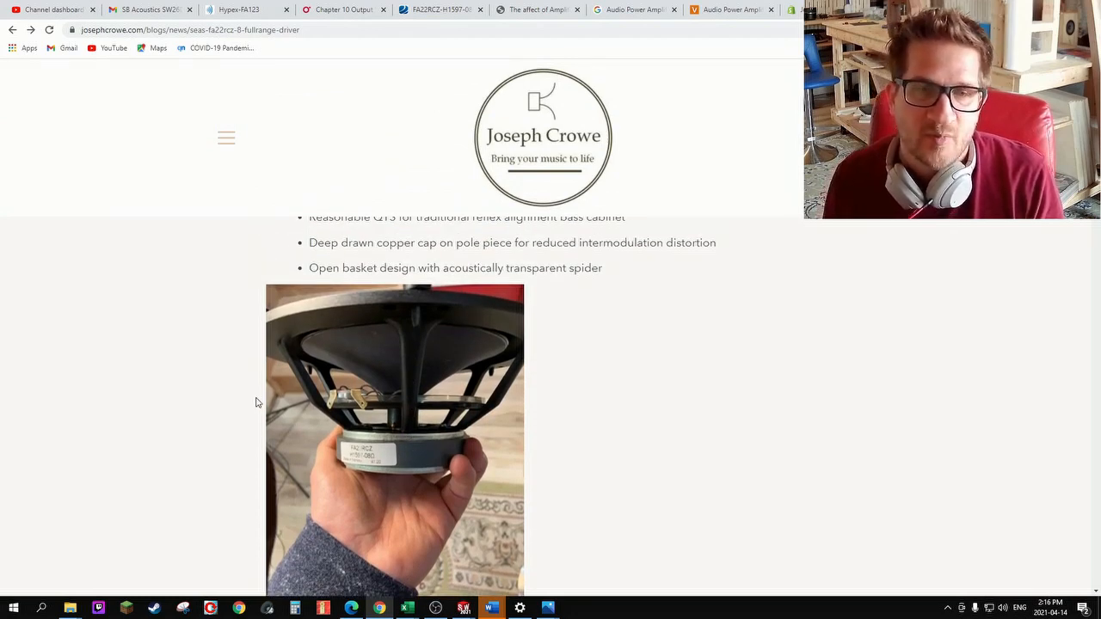
{"action": "mouse_move", "coordinate": [245, 419]}
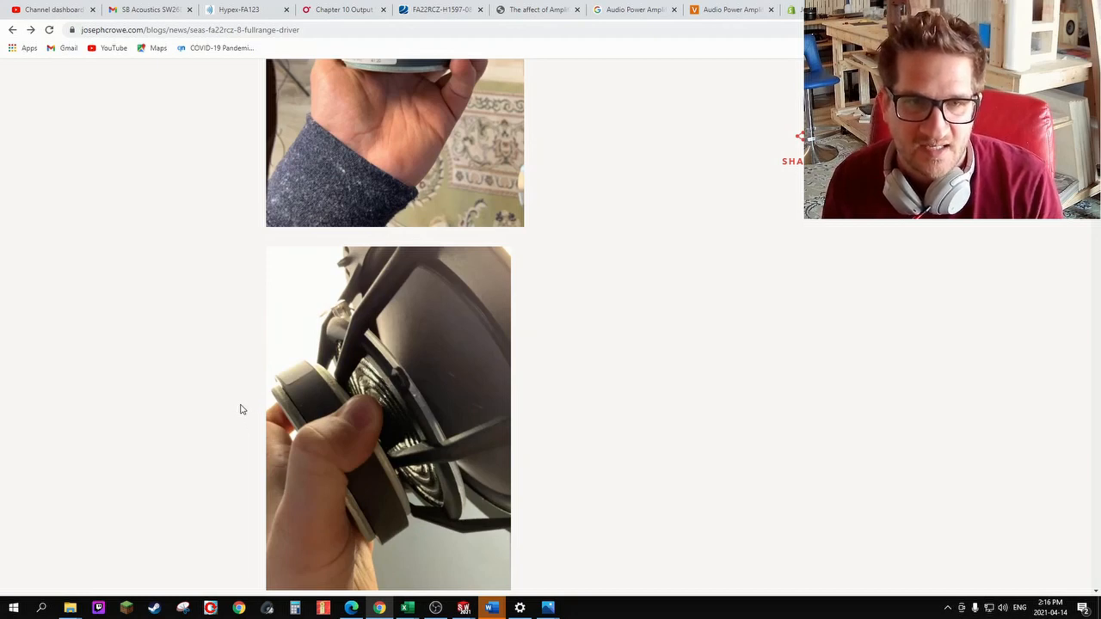
{"action": "scroll", "scroll_direction": "down", "scroll_amount": 3}
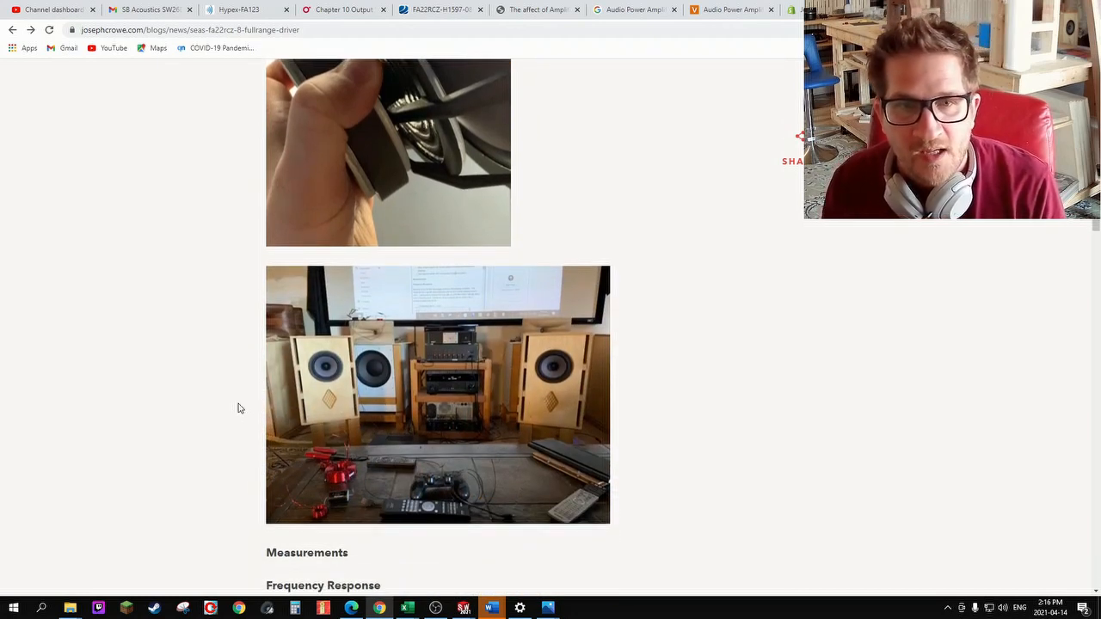
Scroll down until the FR Magnitude graph and baffle step circuit notes are visible
{"action": "scroll", "scroll_direction": "down", "scroll_amount": 3}
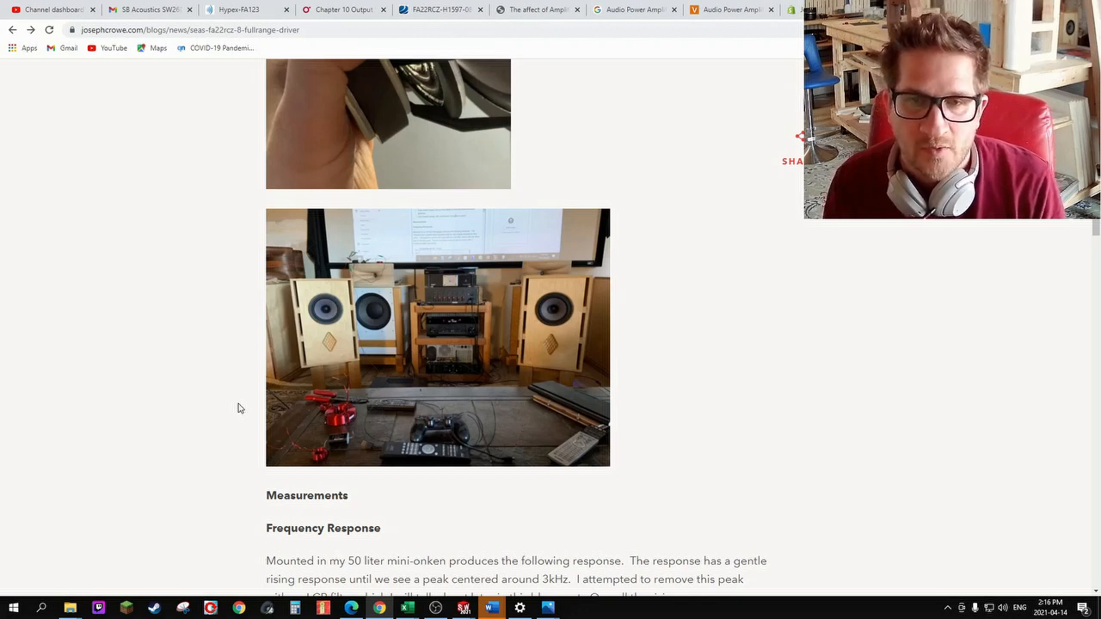
{"action": "scroll", "scroll_direction": "down", "scroll_amount": 3}
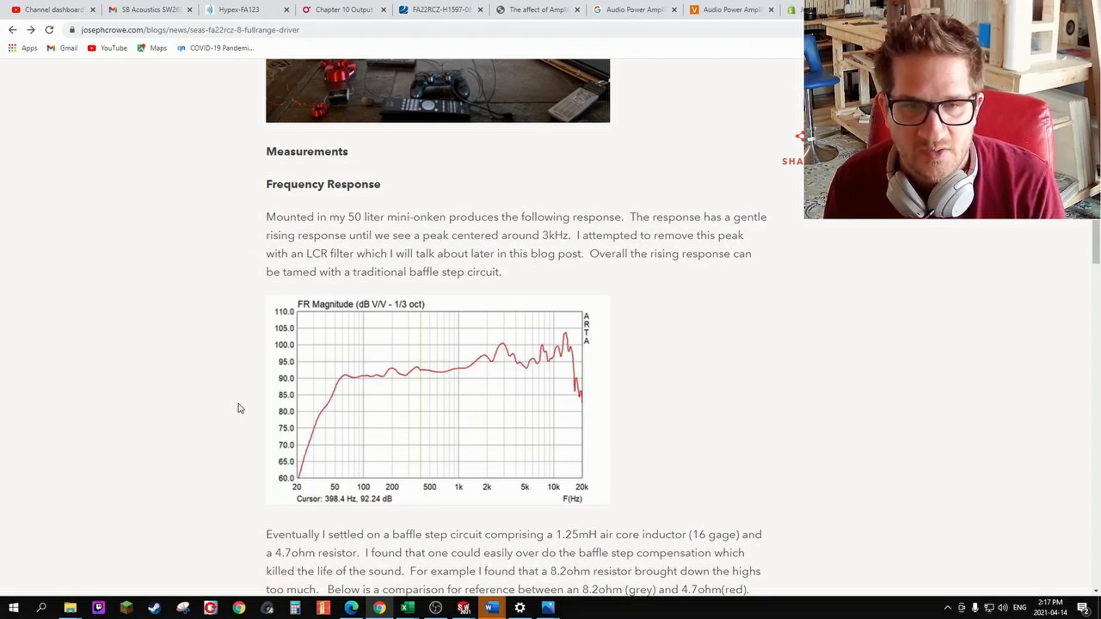
{"action": "mouse_move", "coordinate": [495, 374]}
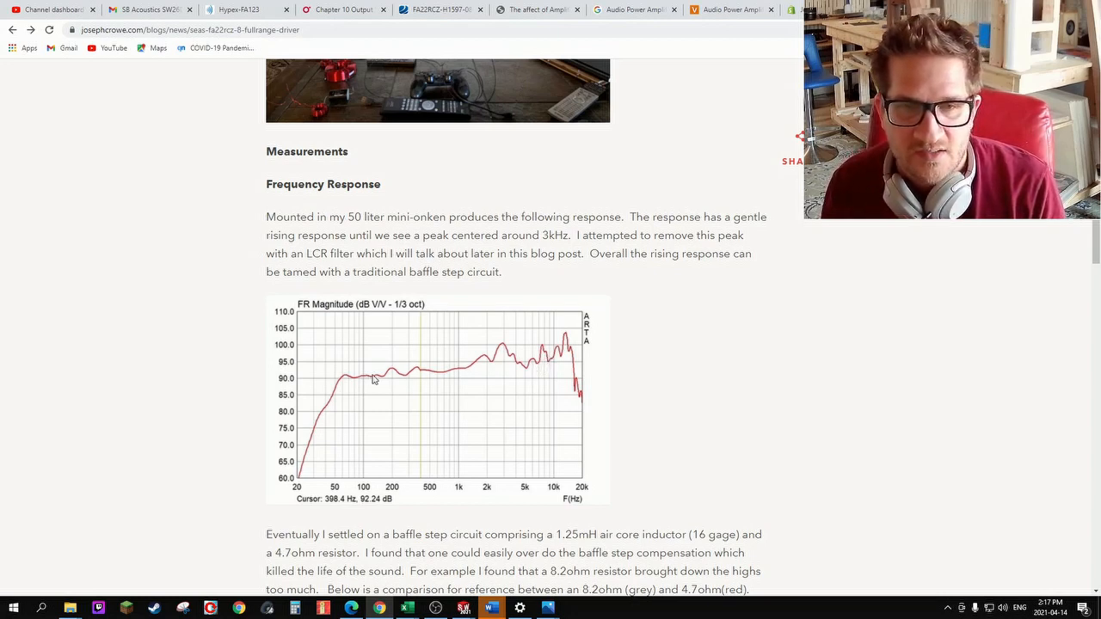
{"action": "mouse_move", "coordinate": [507, 352]}
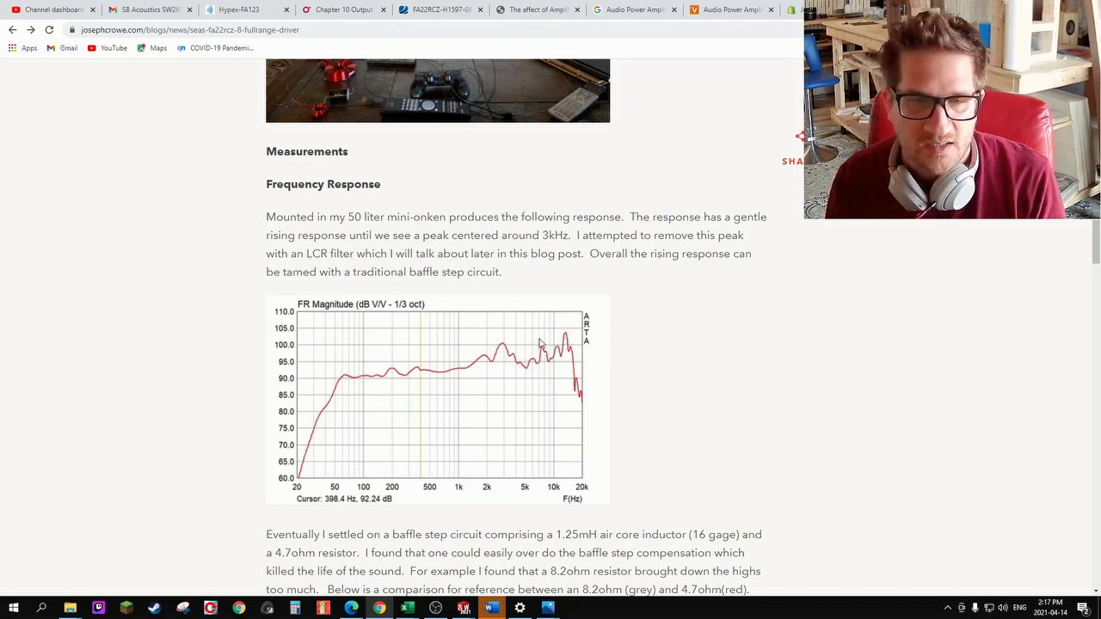
Scroll past the baffle step comparison graph to the 'LCR notch filter at 3kHz' chart
{"action": "scroll", "scroll_direction": "down", "scroll_amount": 3}
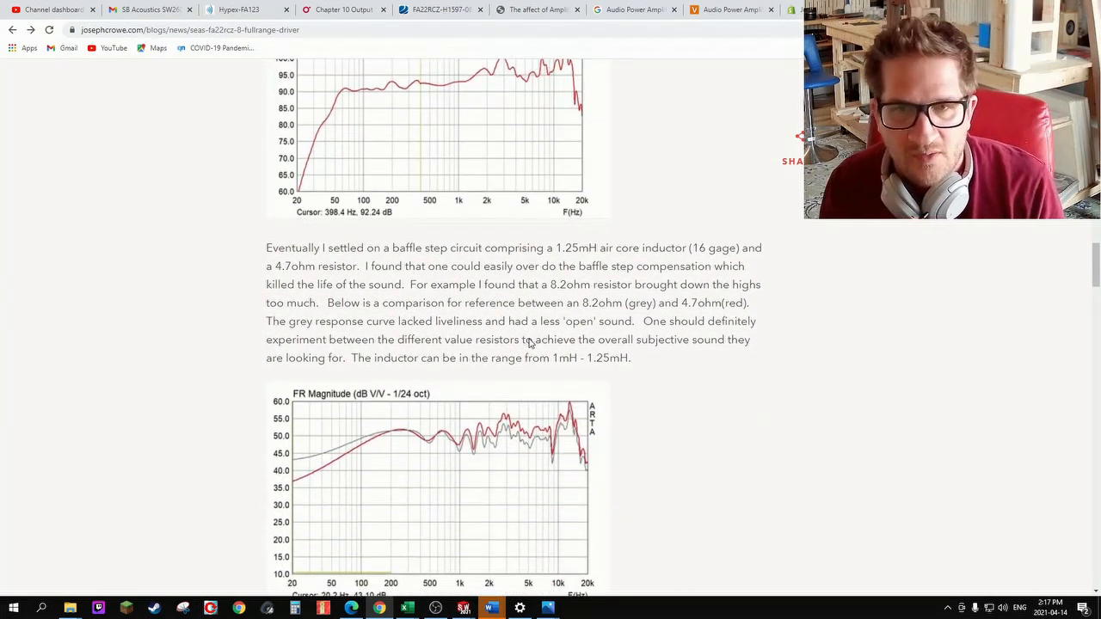
{"action": "scroll", "scroll_direction": "down", "scroll_amount": 3}
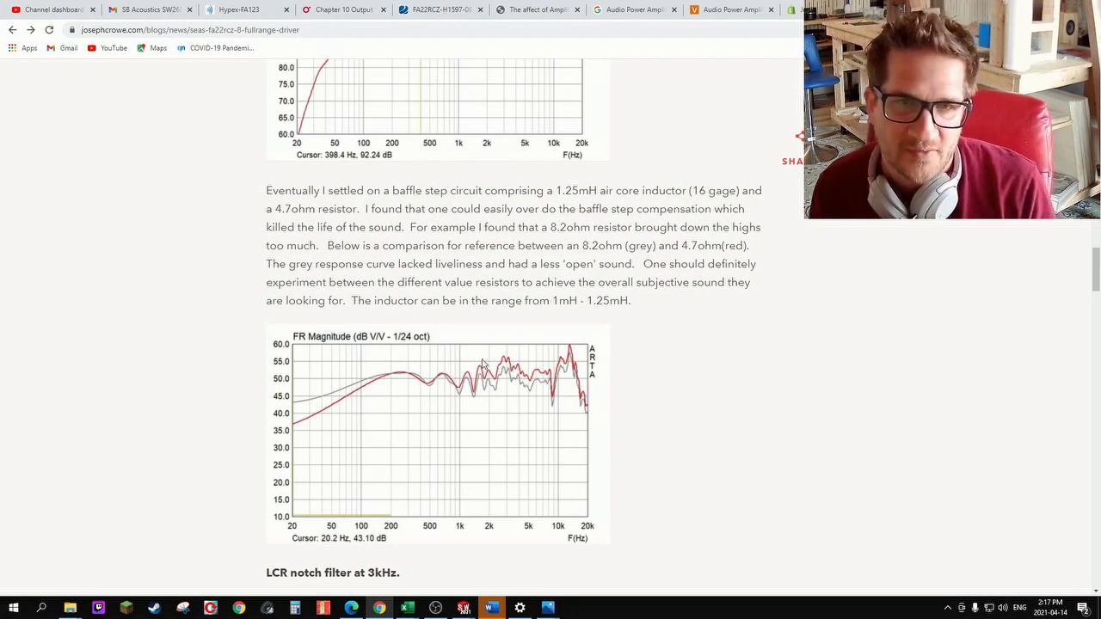
{"action": "mouse_move", "coordinate": [488, 389]}
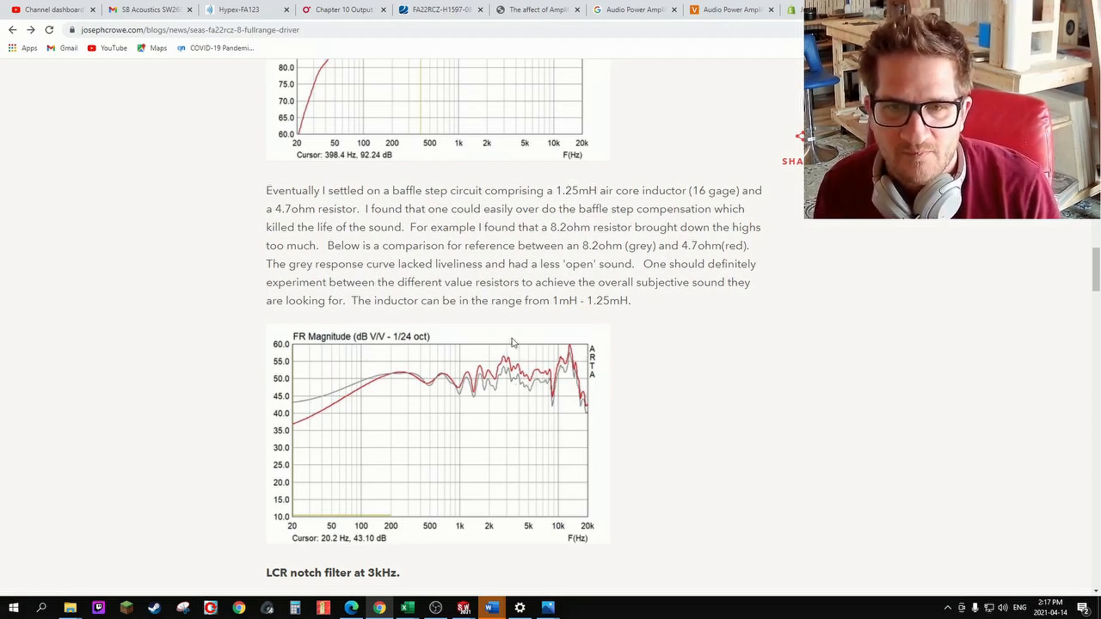
{"action": "scroll", "scroll_direction": "down", "scroll_amount": 3}
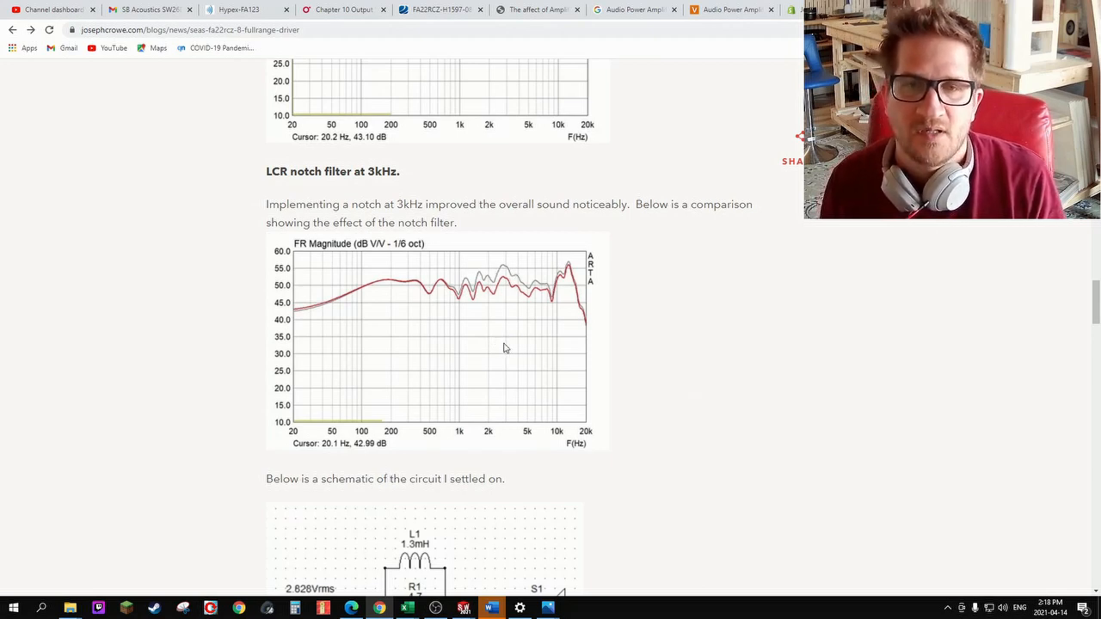
Scroll past the notch filter chart to the circuit schematic and Burst Decay waterfall
{"action": "scroll", "scroll_direction": "down", "scroll_amount": 3}
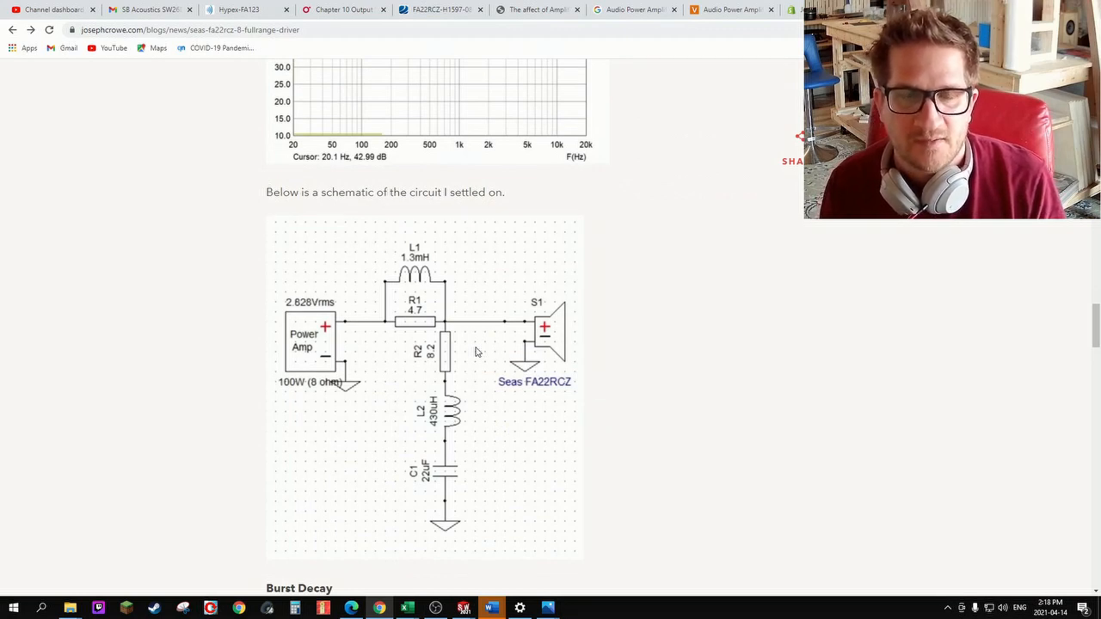
{"action": "mouse_move", "coordinate": [505, 450]}
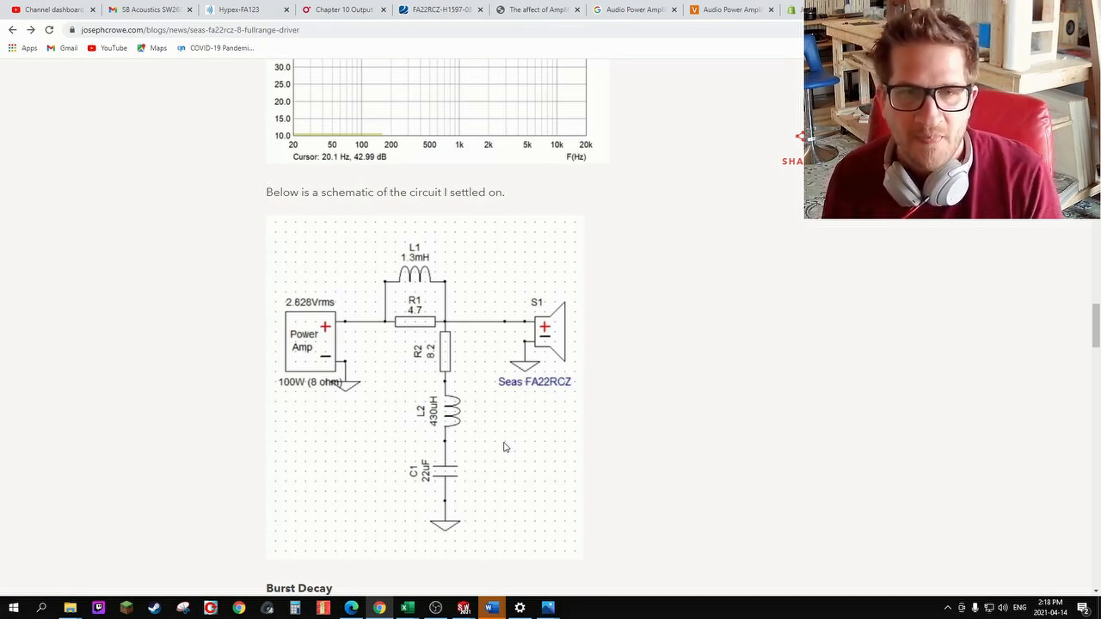
{"action": "mouse_move", "coordinate": [425, 308]}
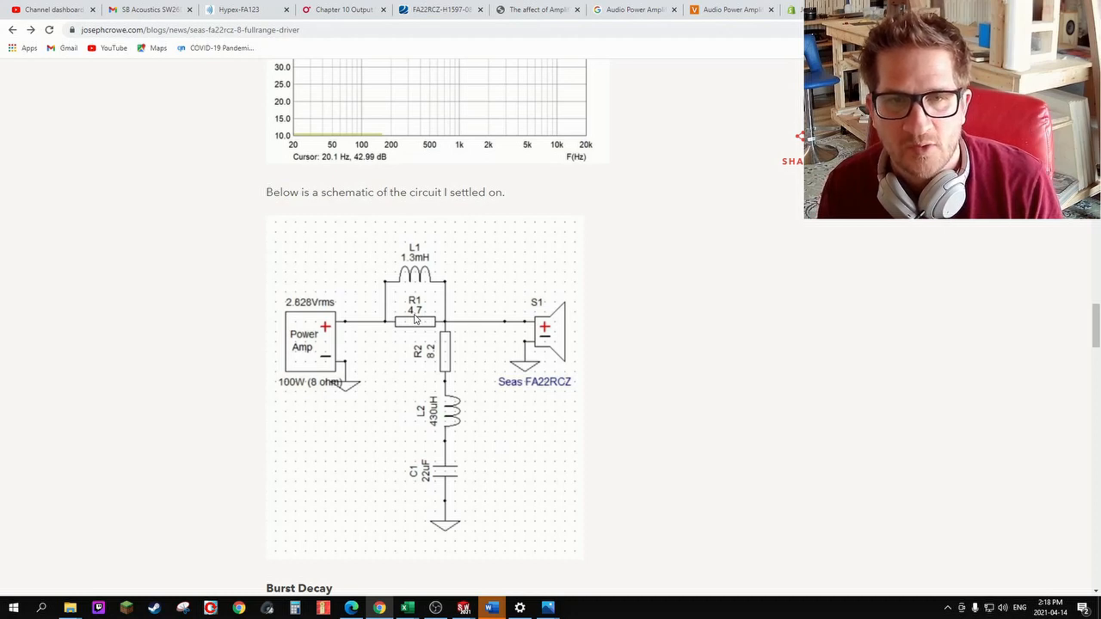
{"action": "mouse_move", "coordinate": [422, 336]}
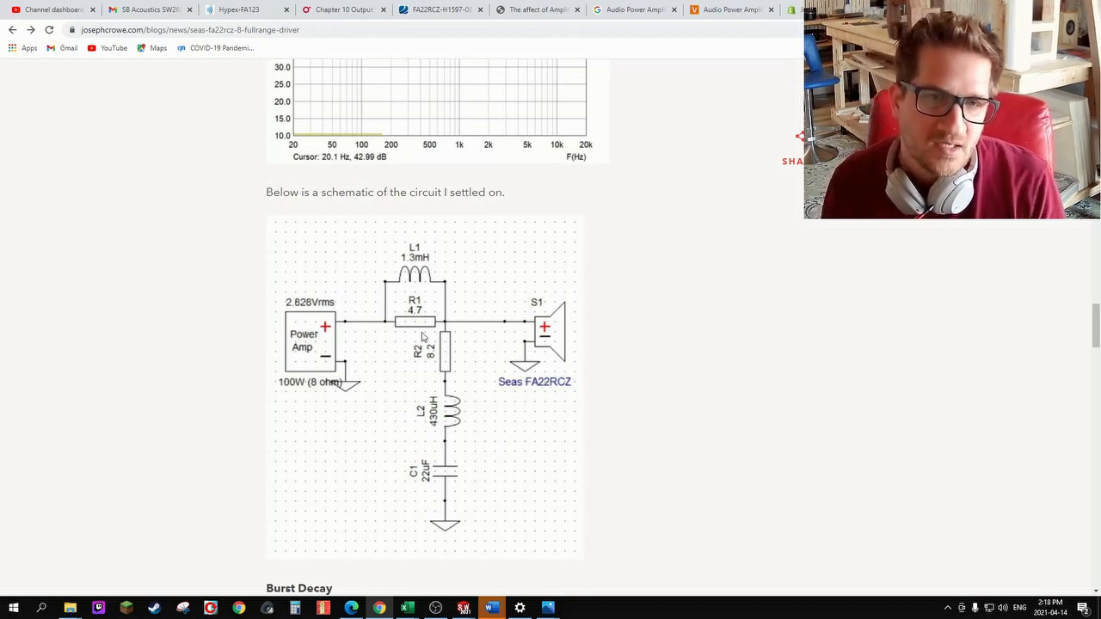
{"action": "mouse_move", "coordinate": [396, 305]}
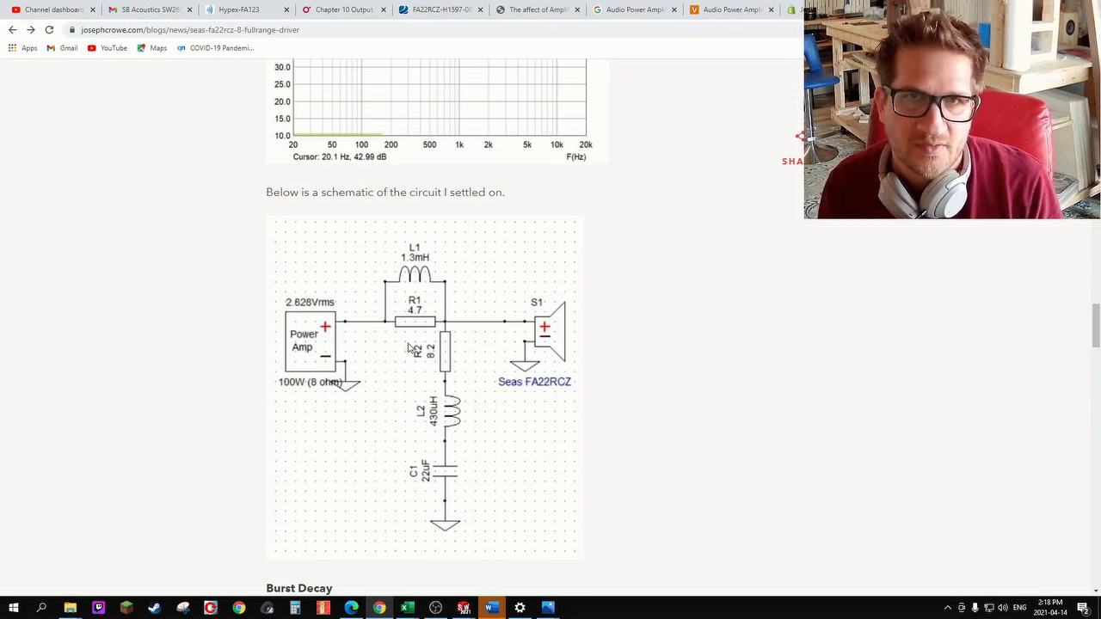
{"action": "mouse_move", "coordinate": [389, 350]}
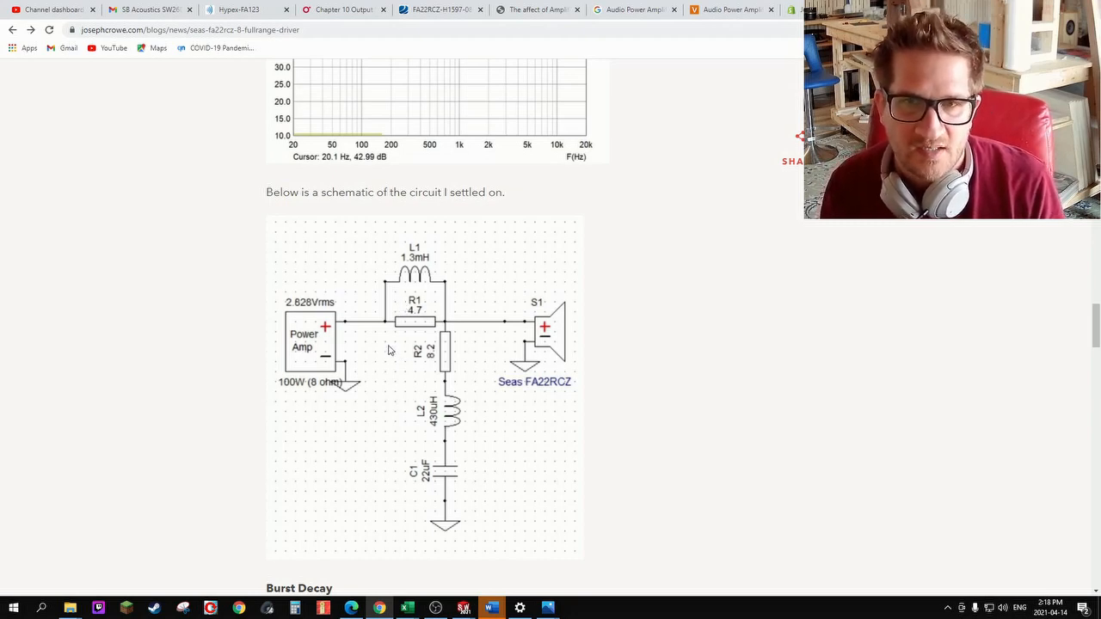
{"action": "scroll", "scroll_direction": "down", "scroll_amount": 3}
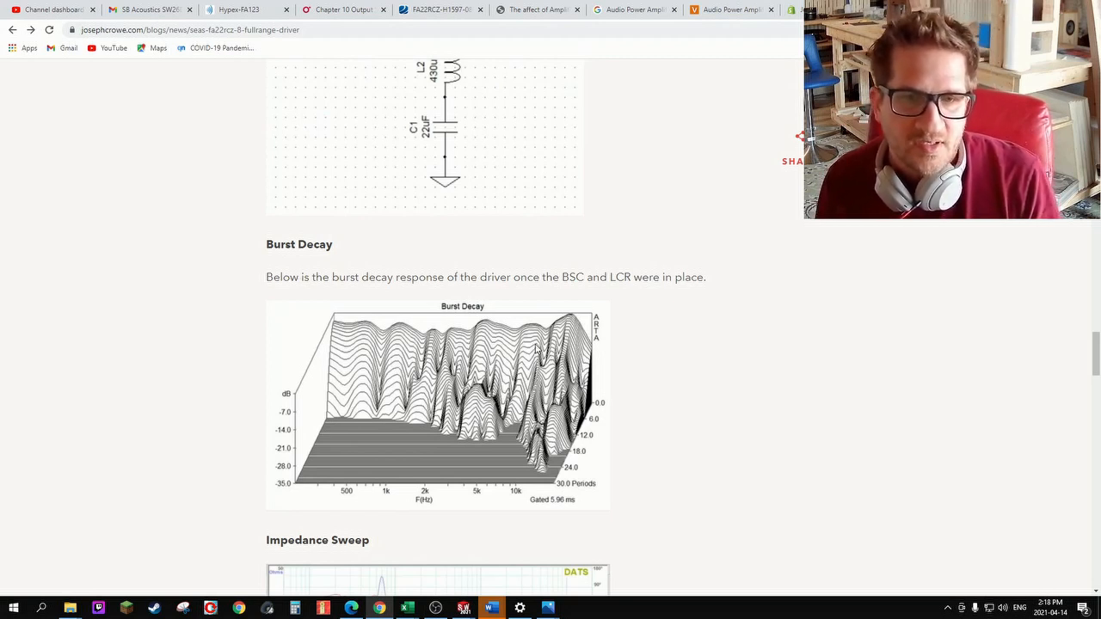
{"action": "mouse_move", "coordinate": [478, 425]}
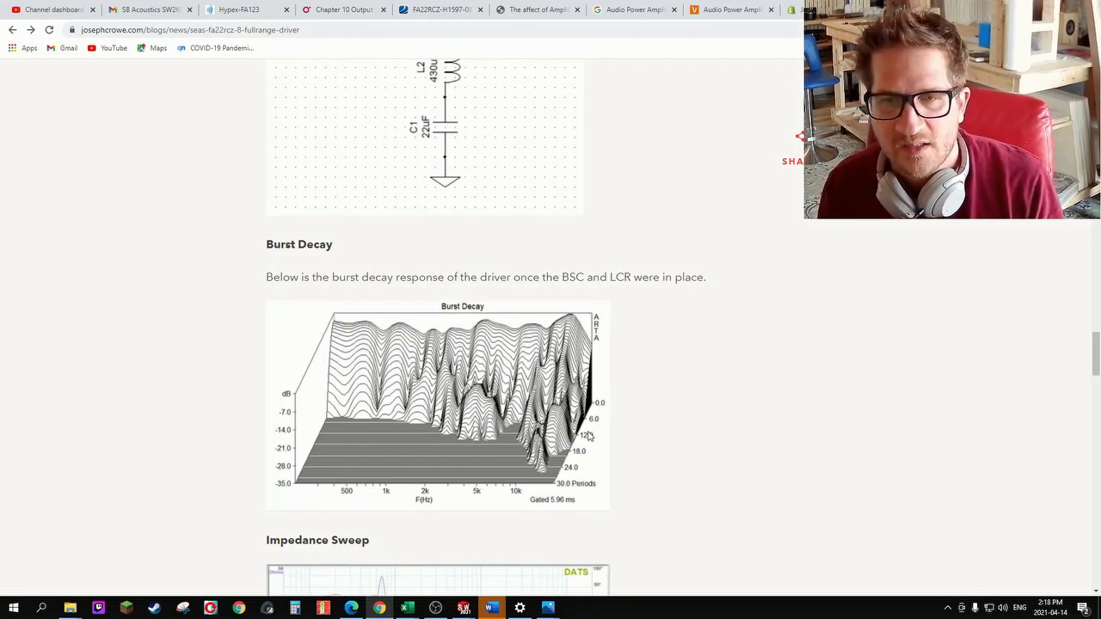
{"action": "mouse_move", "coordinate": [569, 338]}
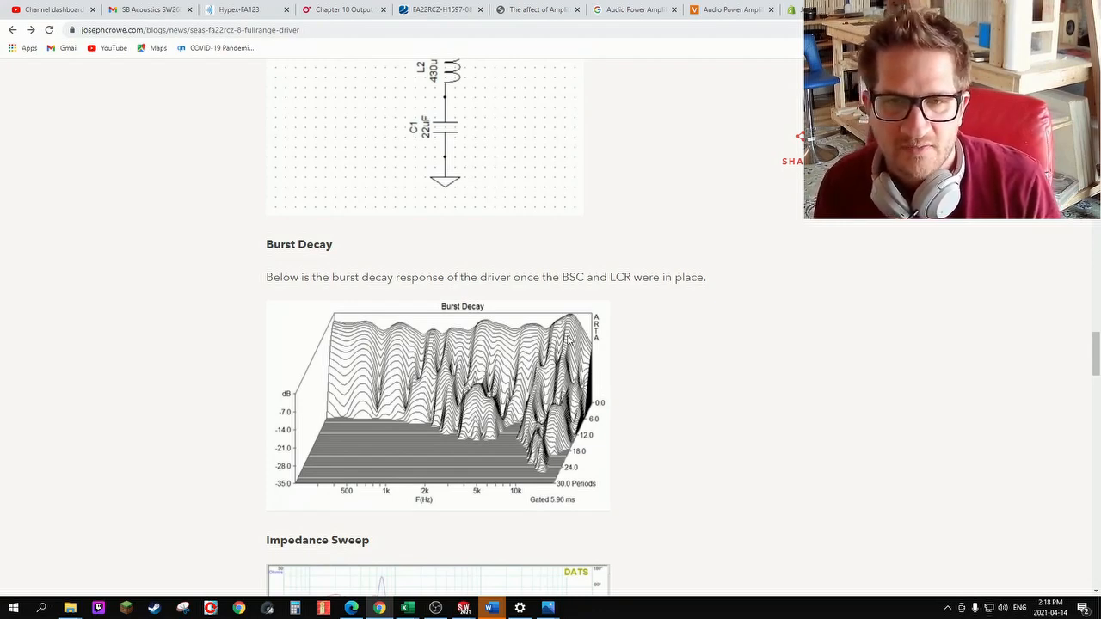
Scroll through Burst Decay and open the Impedance Sweep graph at full size
{"action": "scroll", "scroll_direction": "up", "scroll_amount": 3}
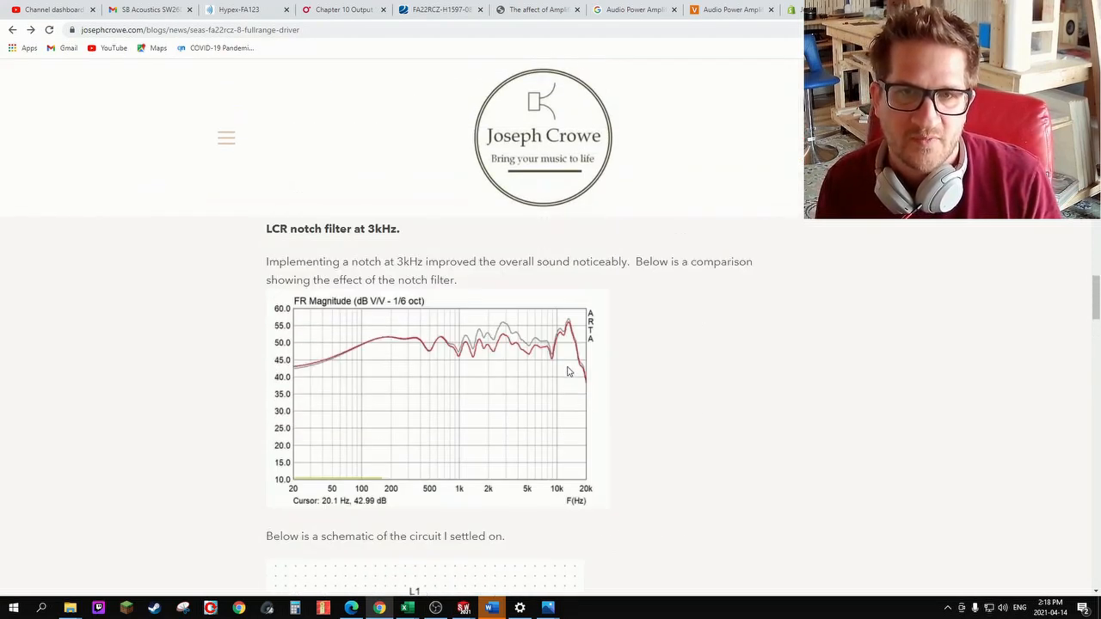
{"action": "scroll", "scroll_direction": "down", "scroll_amount": 3}
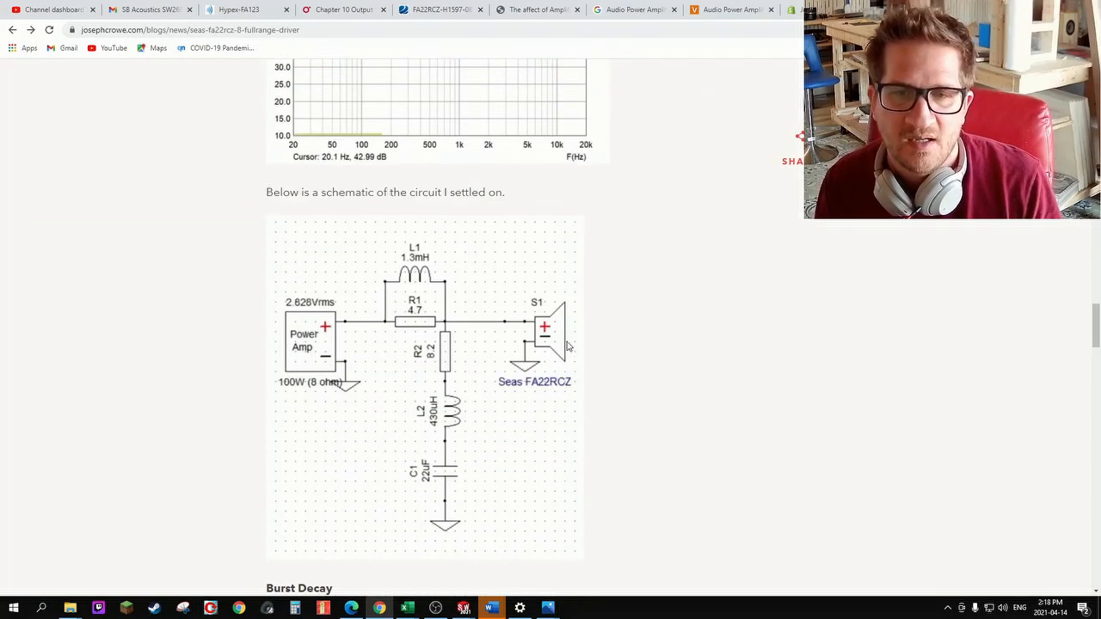
{"action": "scroll", "scroll_direction": "down", "scroll_amount": 3}
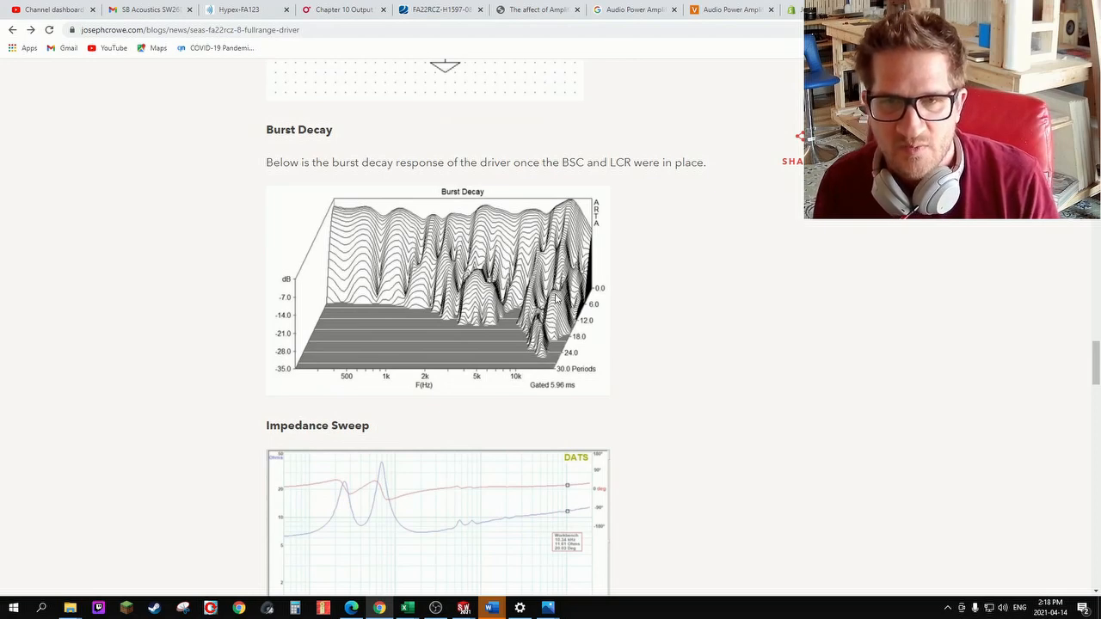
{"action": "scroll", "scroll_direction": "down", "scroll_amount": 3}
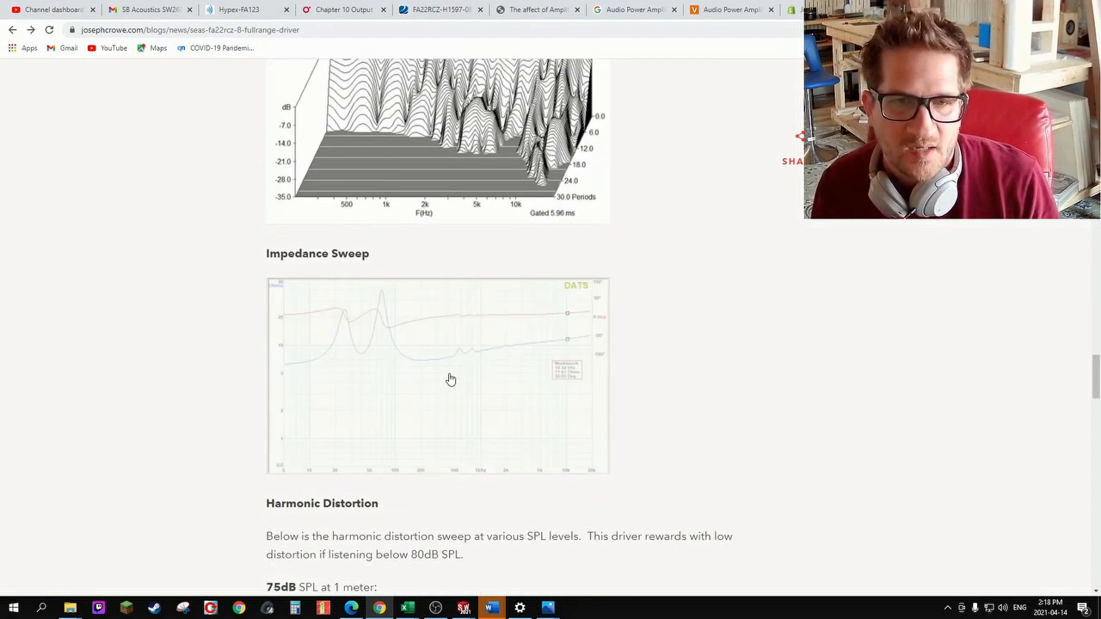
{"action": "left_click", "coordinate": [448, 378]}
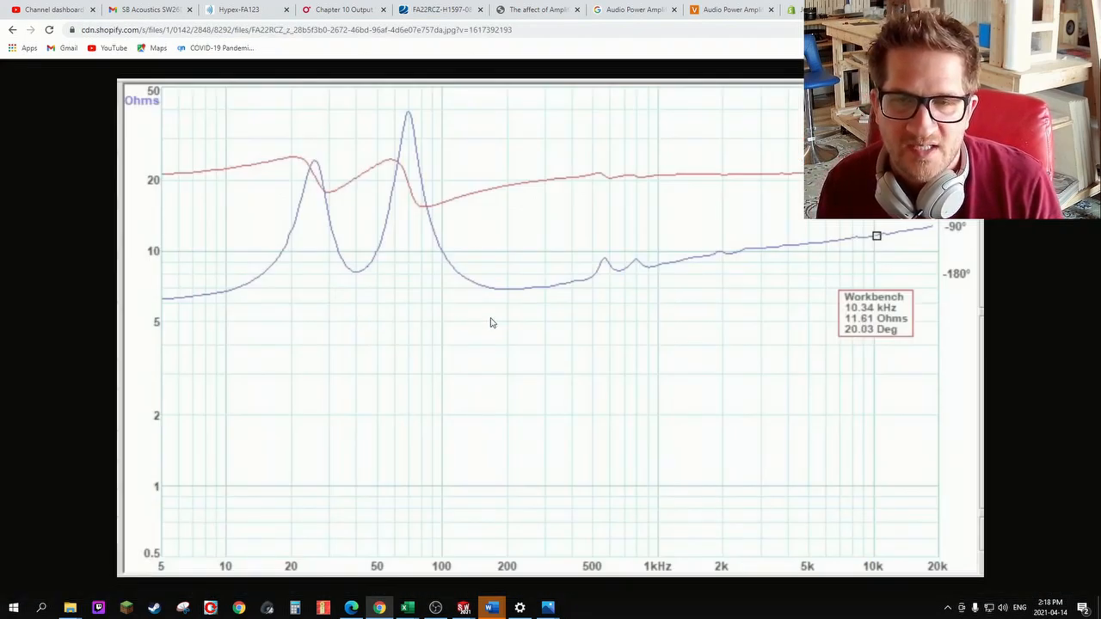
{"action": "mouse_move", "coordinate": [653, 286]}
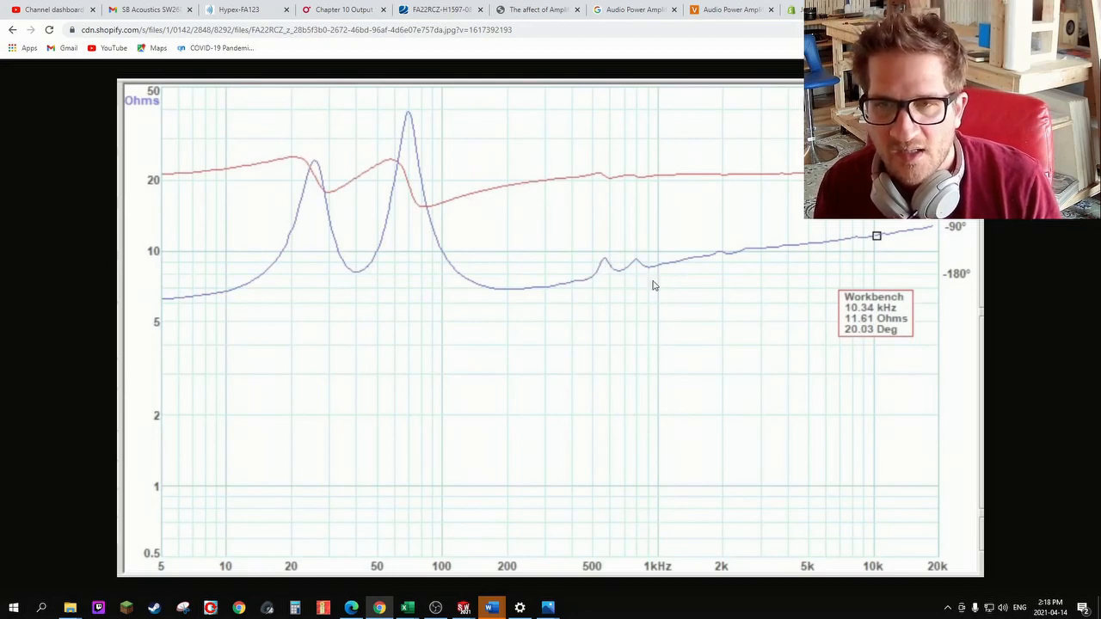
{"action": "mouse_move", "coordinate": [699, 291]}
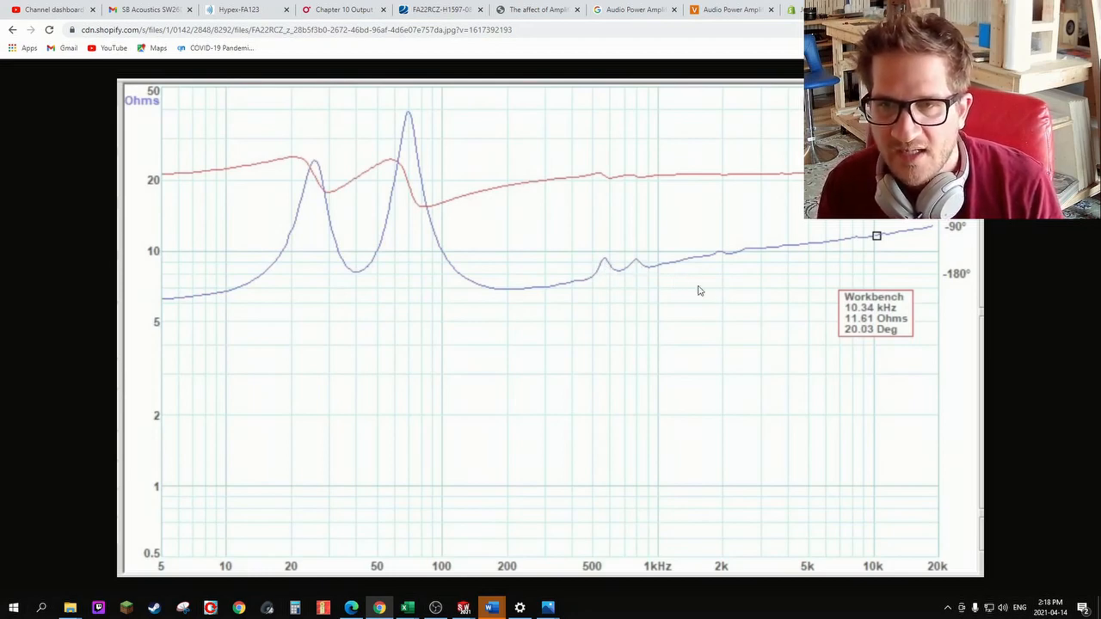
{"action": "mouse_move", "coordinate": [769, 260]}
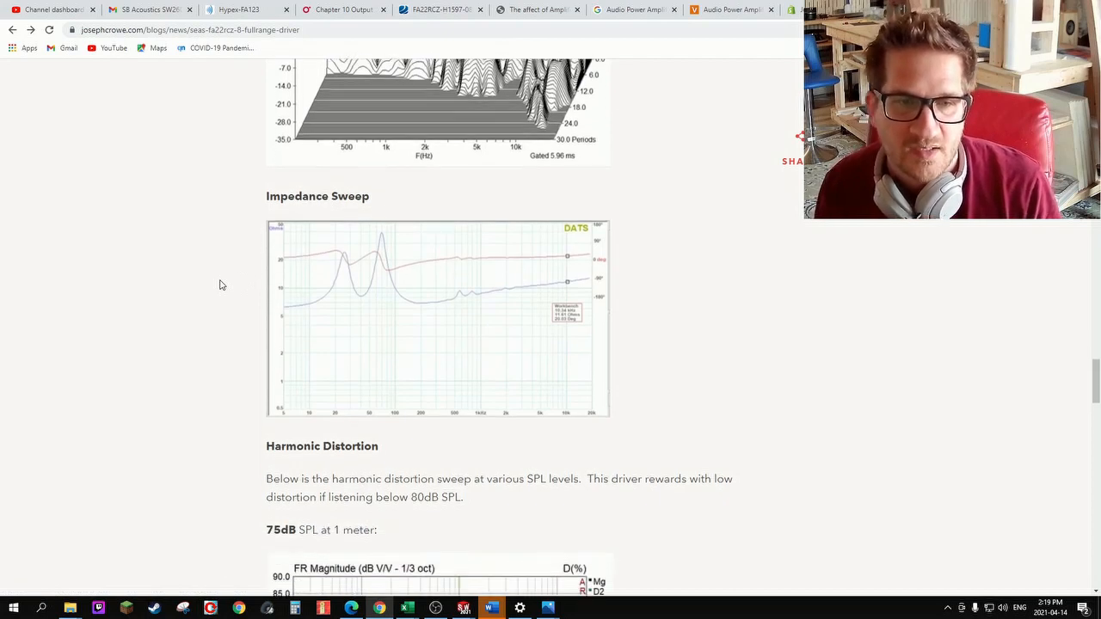
Scroll past the 85dB and 90dB distortion plots to the Intermodulation Distortion chart
{"action": "scroll", "scroll_direction": "down", "scroll_amount": 3}
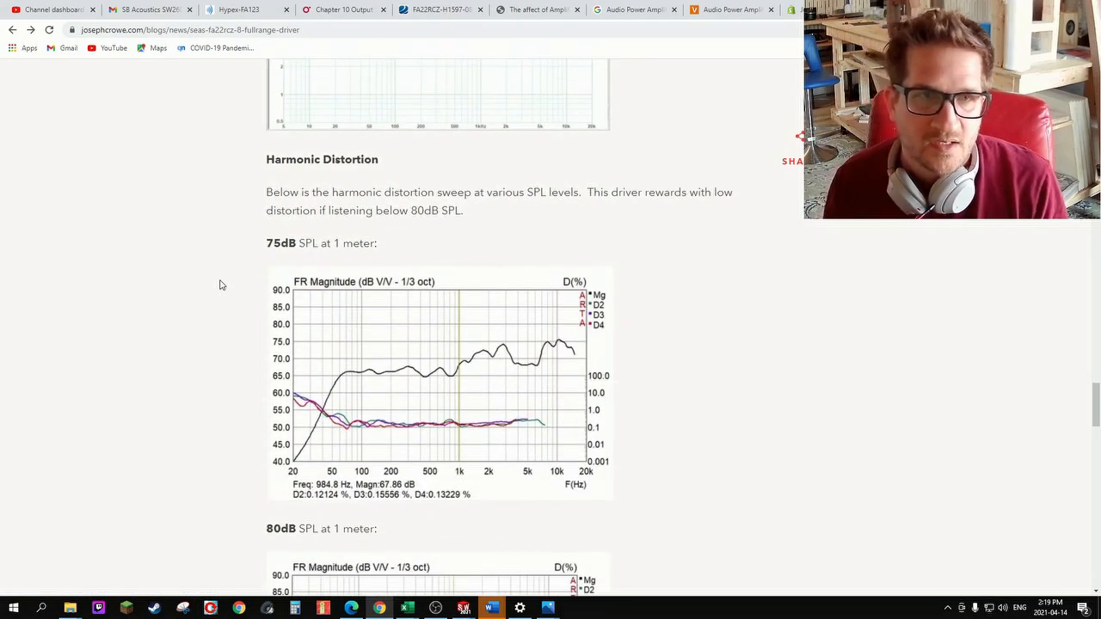
{"action": "scroll", "scroll_direction": "down", "scroll_amount": 3}
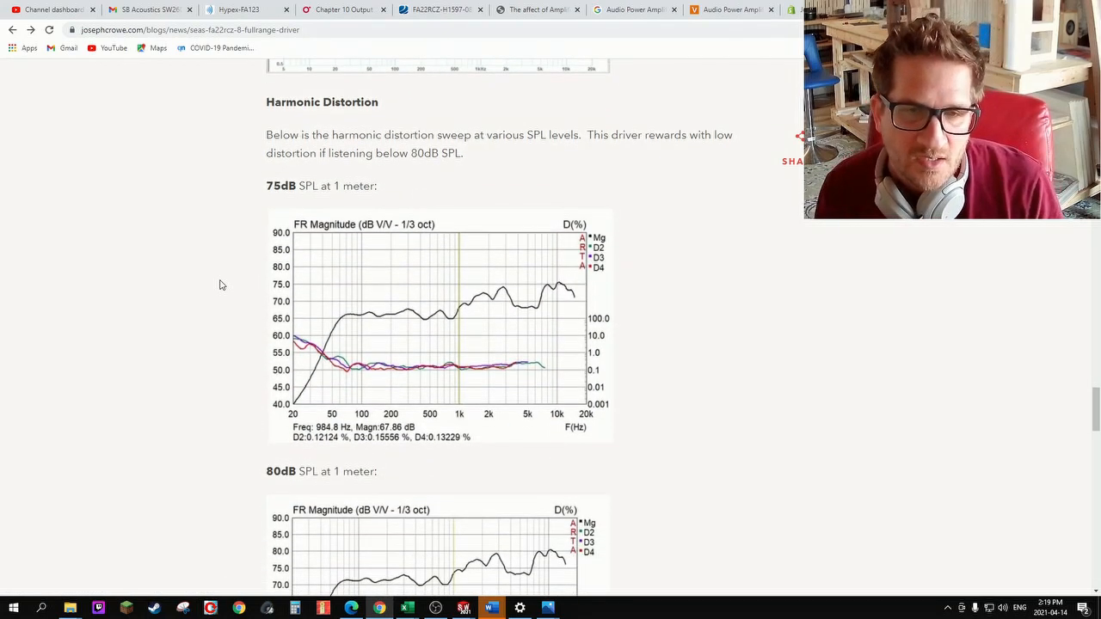
{"action": "scroll", "scroll_direction": "down", "scroll_amount": 3}
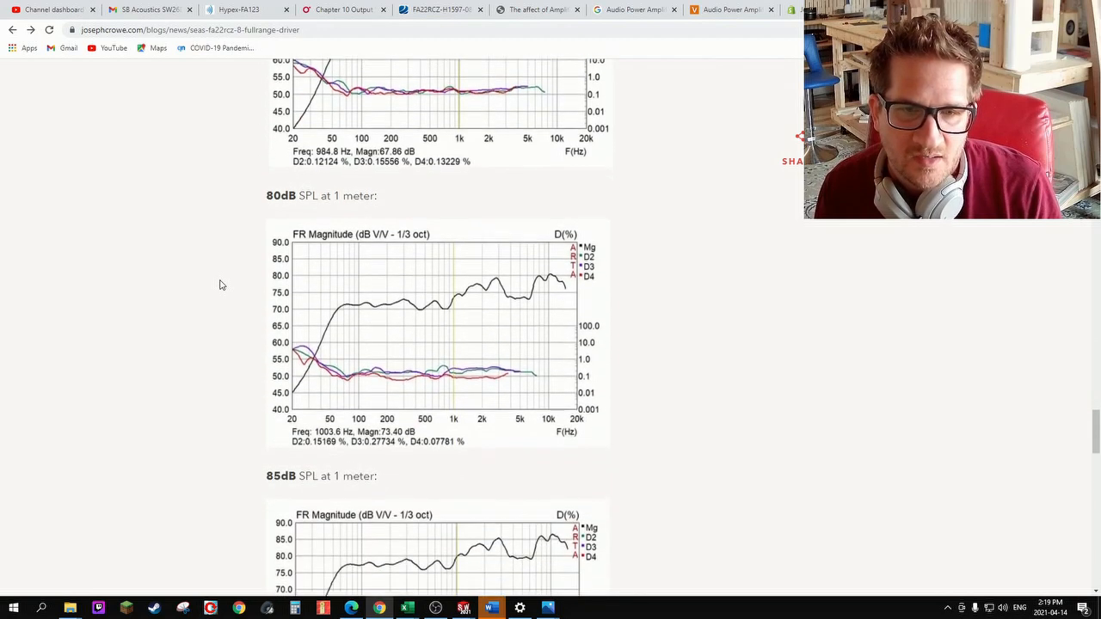
{"action": "scroll", "scroll_direction": "down", "scroll_amount": 3}
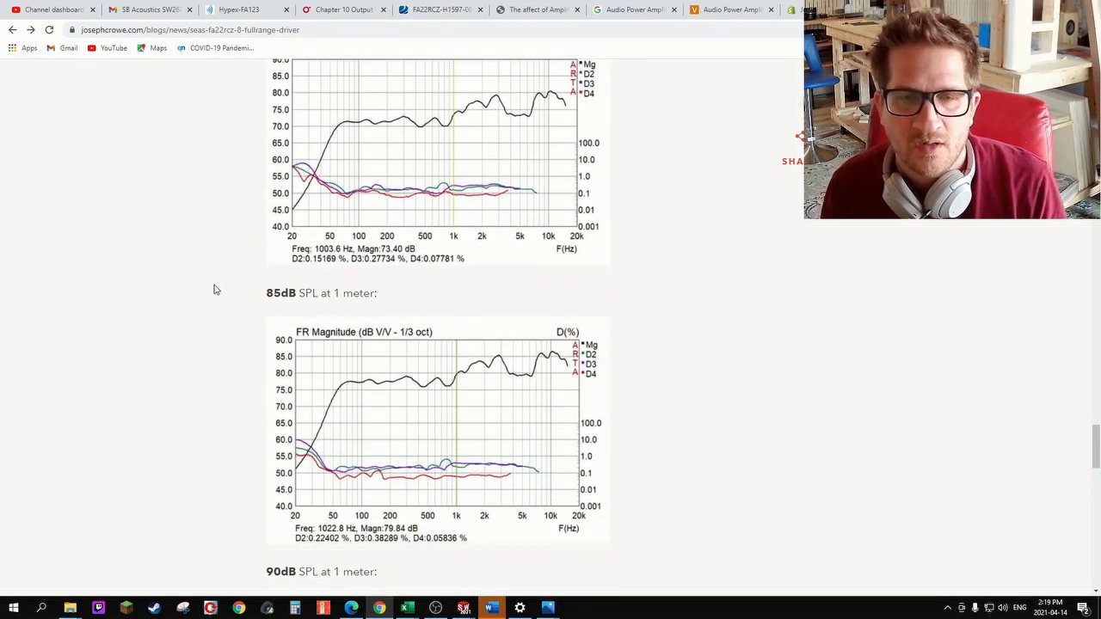
{"action": "scroll", "scroll_direction": "down", "scroll_amount": 3}
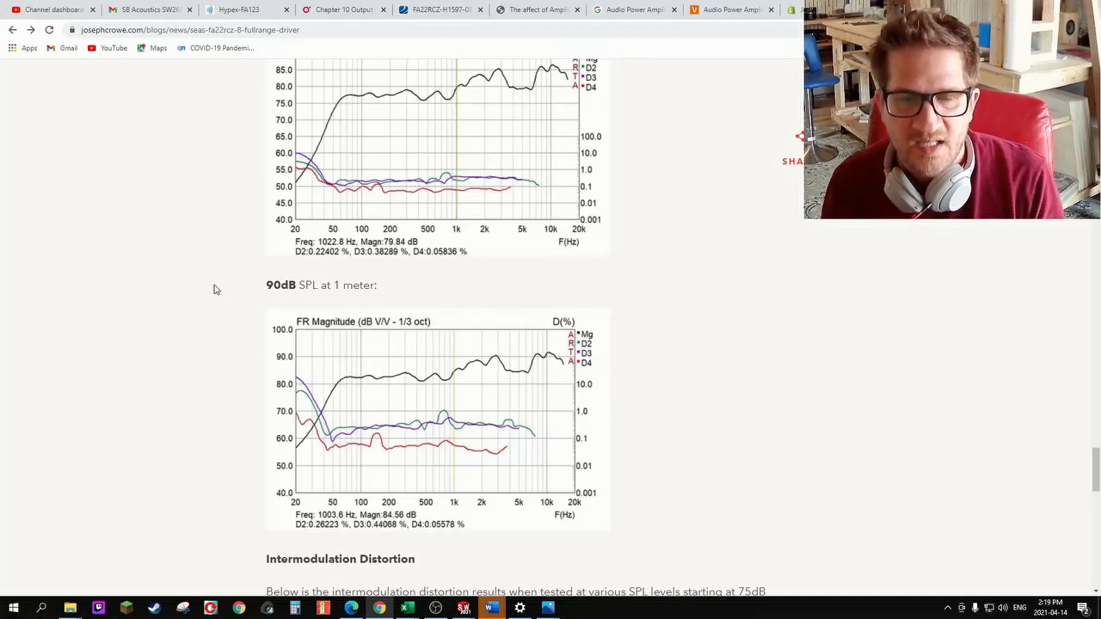
{"action": "mouse_move", "coordinate": [375, 442]}
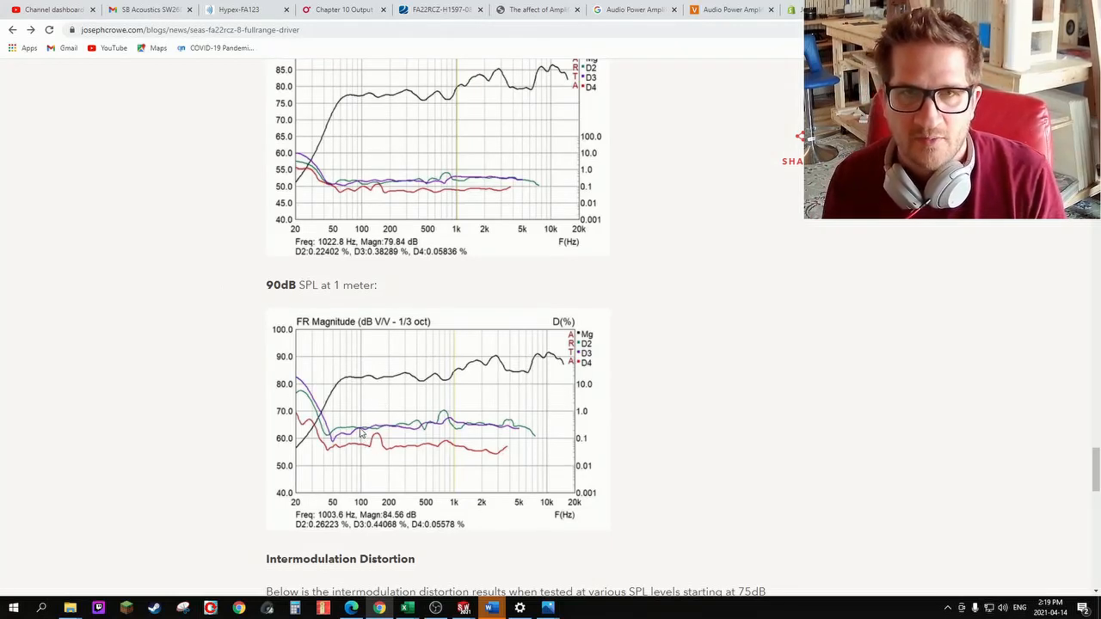
{"action": "scroll", "scroll_direction": "down", "scroll_amount": 3}
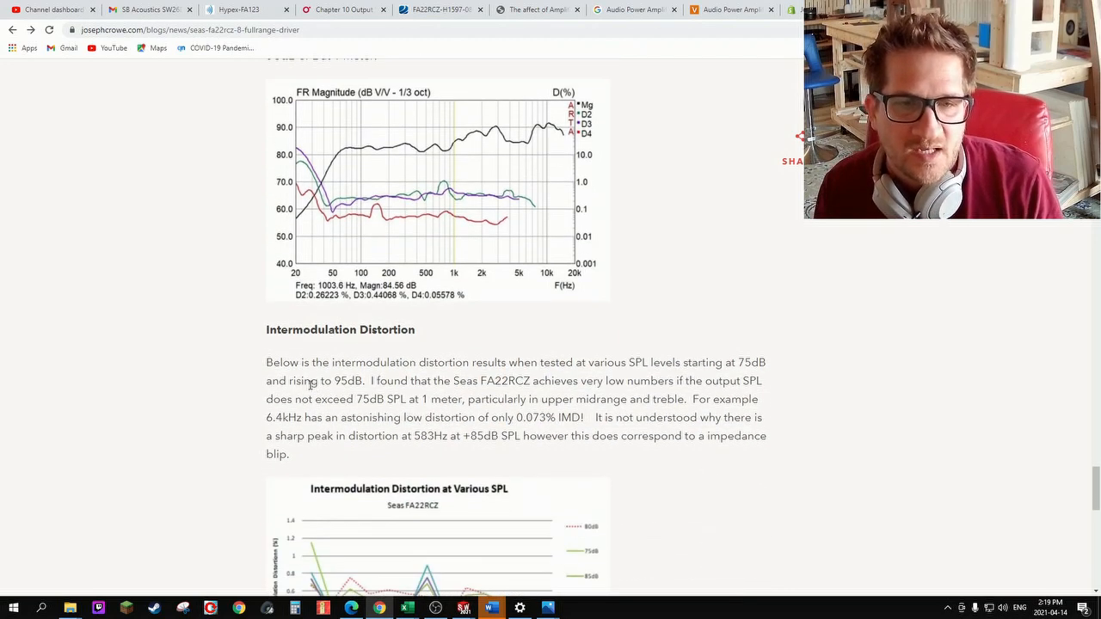
{"action": "scroll", "scroll_direction": "down", "scroll_amount": 3}
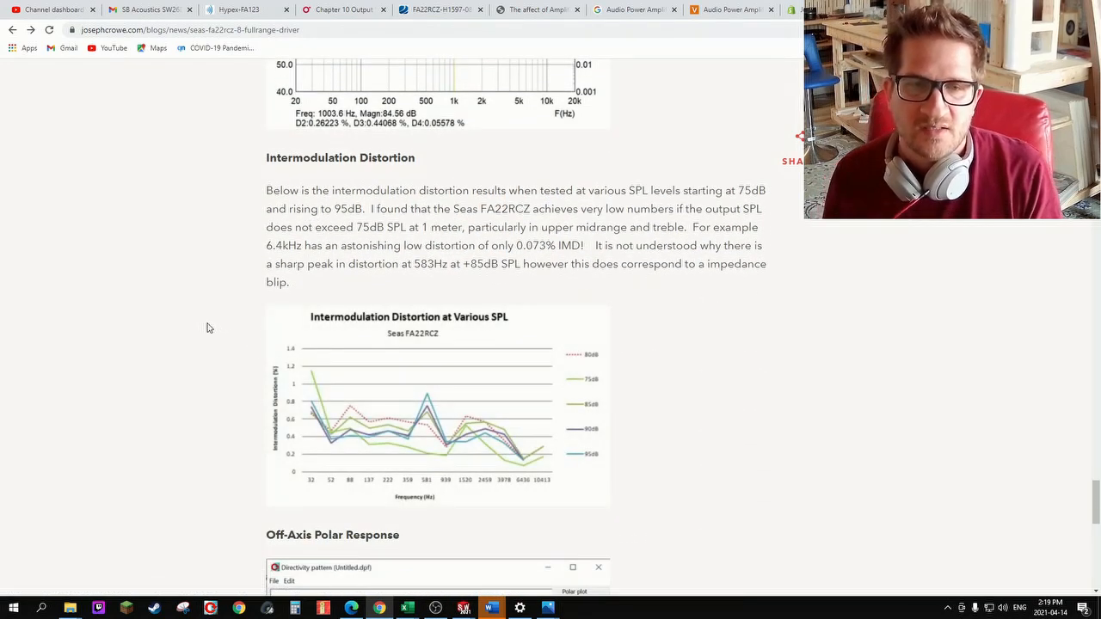
Open the Intermodulation Distortion at Various SPL chart image on its own
{"action": "left_click", "coordinate": [413, 405]}
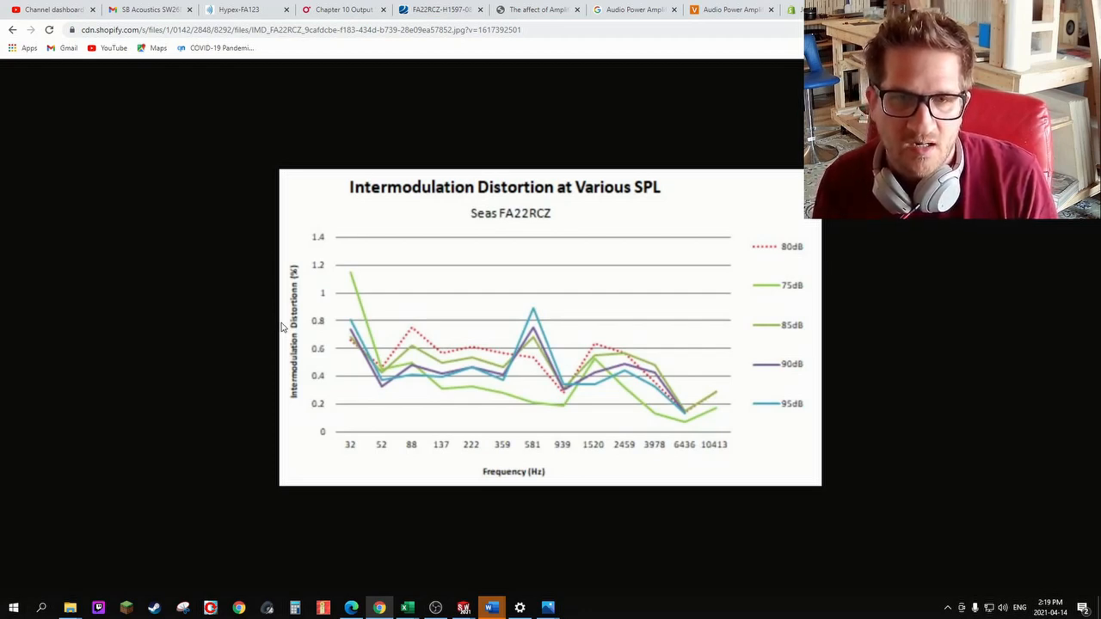
{"action": "mouse_move", "coordinate": [541, 421]}
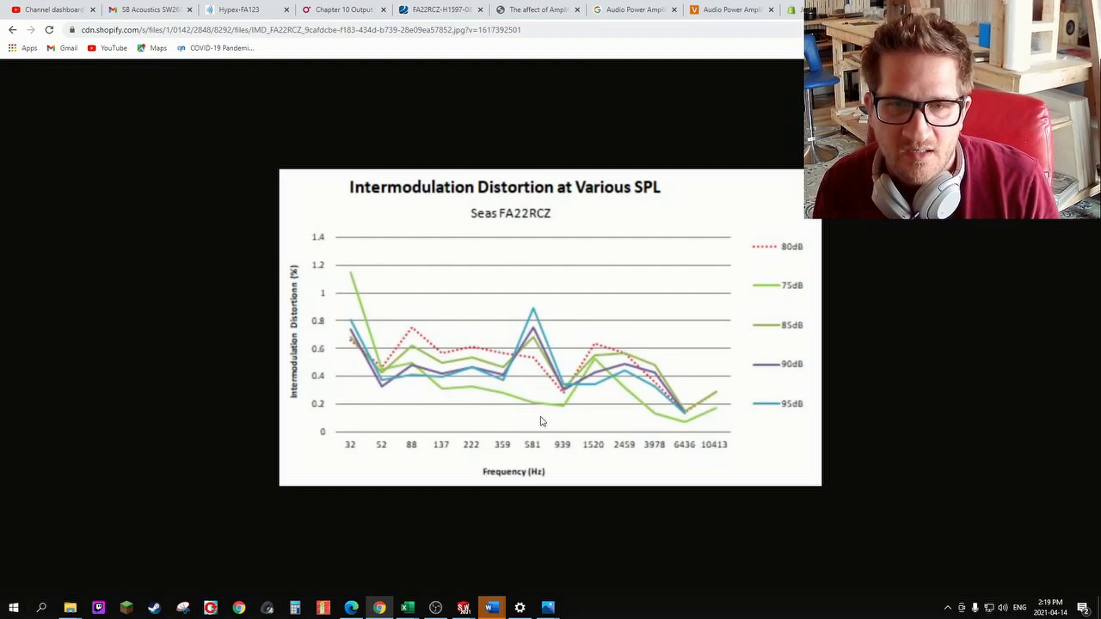
{"action": "mouse_move", "coordinate": [593, 421]}
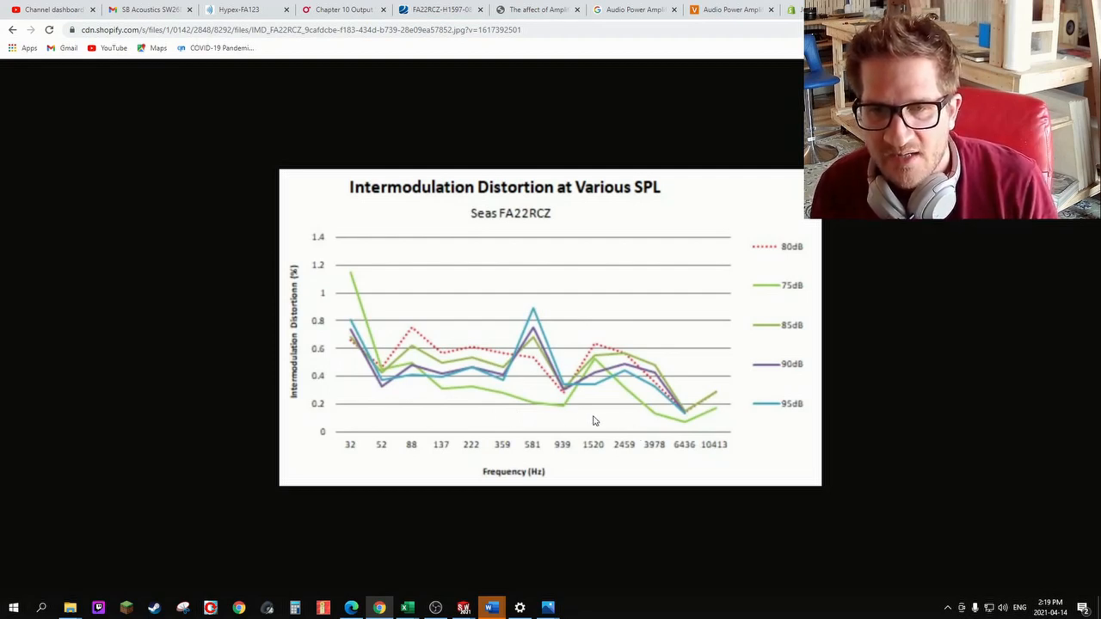
{"action": "mouse_move", "coordinate": [460, 415]}
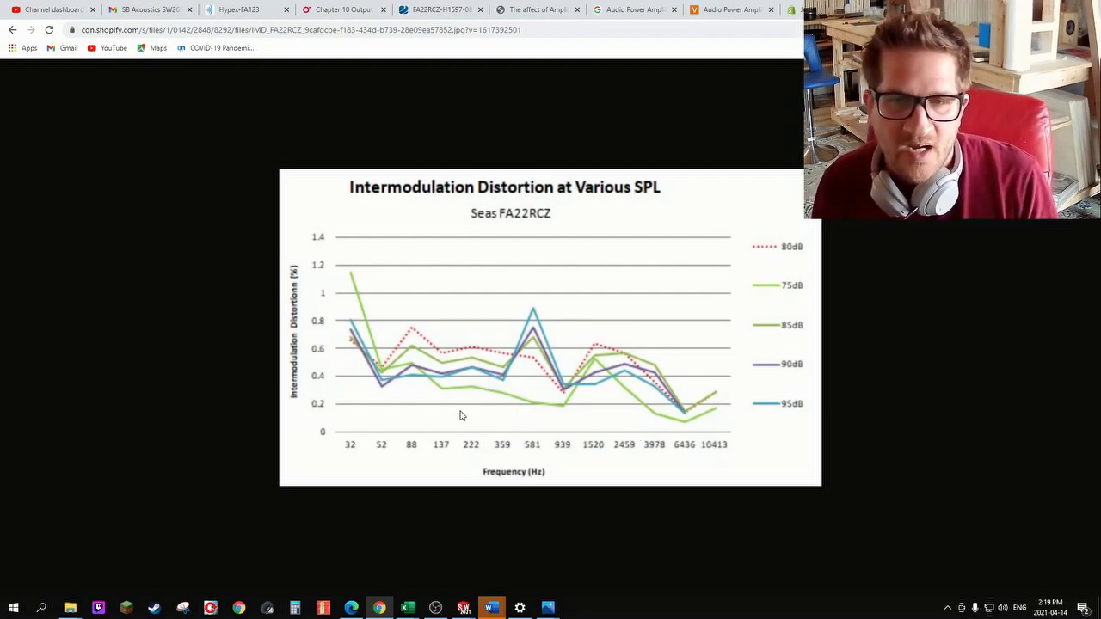
{"action": "mouse_move", "coordinate": [681, 441]}
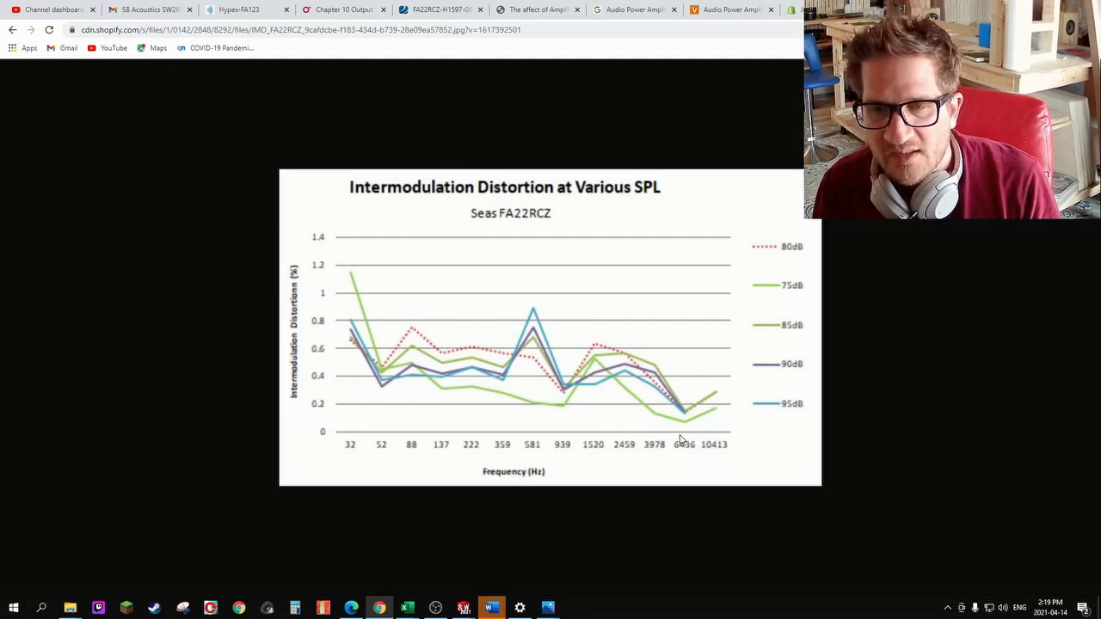
{"action": "mouse_move", "coordinate": [685, 434]}
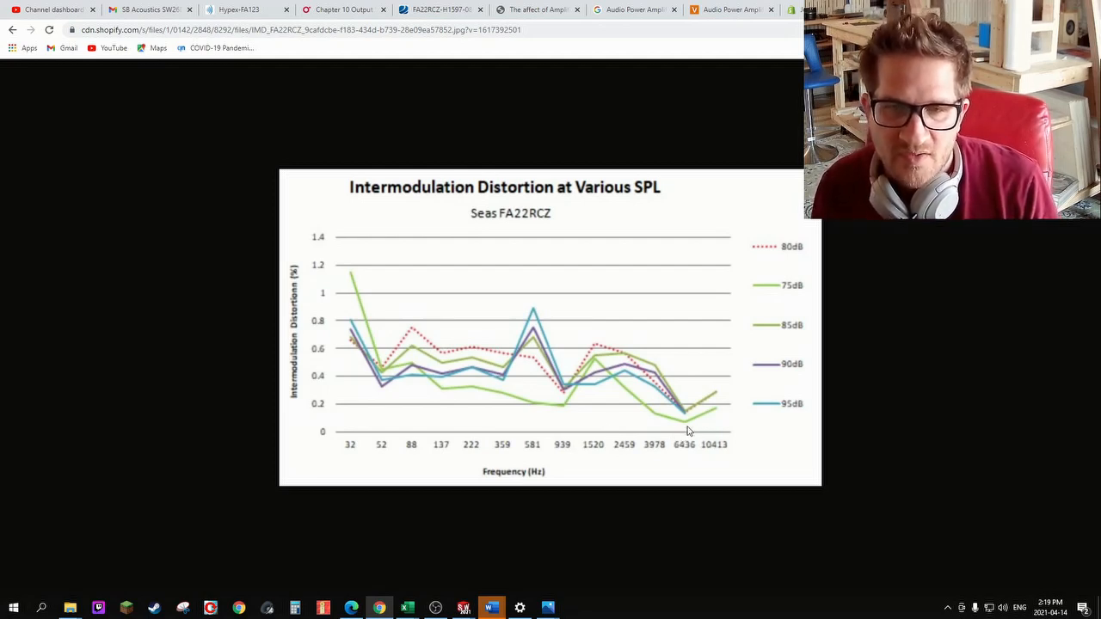
{"action": "mouse_move", "coordinate": [532, 346]}
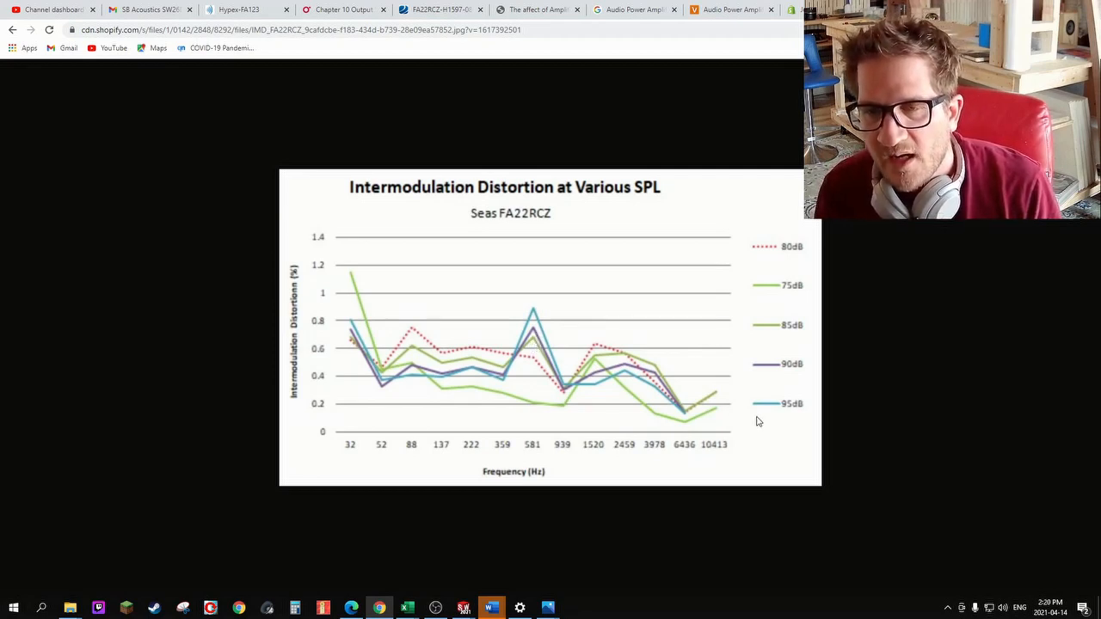
{"action": "mouse_move", "coordinate": [687, 421]}
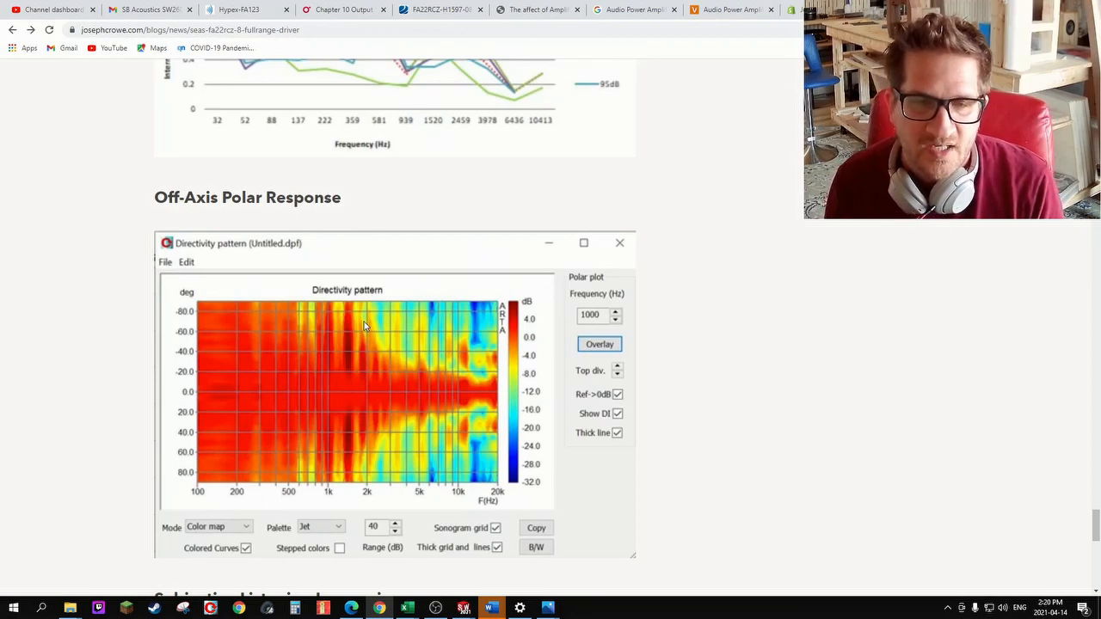
{"action": "mouse_move", "coordinate": [460, 380]}
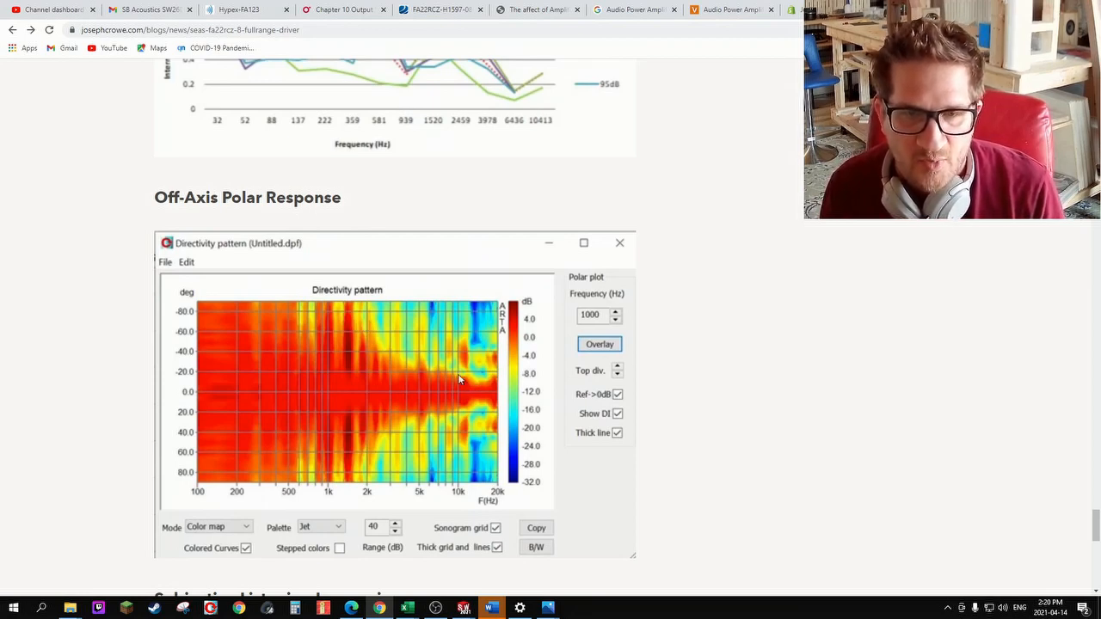
{"action": "mouse_move", "coordinate": [468, 380]}
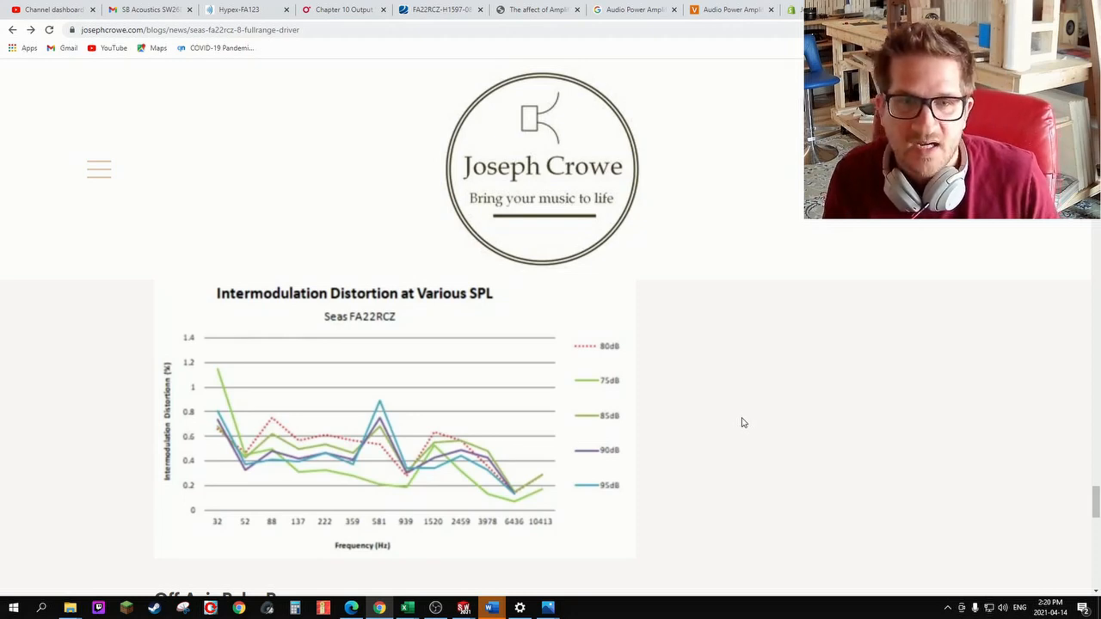
{"action": "mouse_move", "coordinate": [688, 411]}
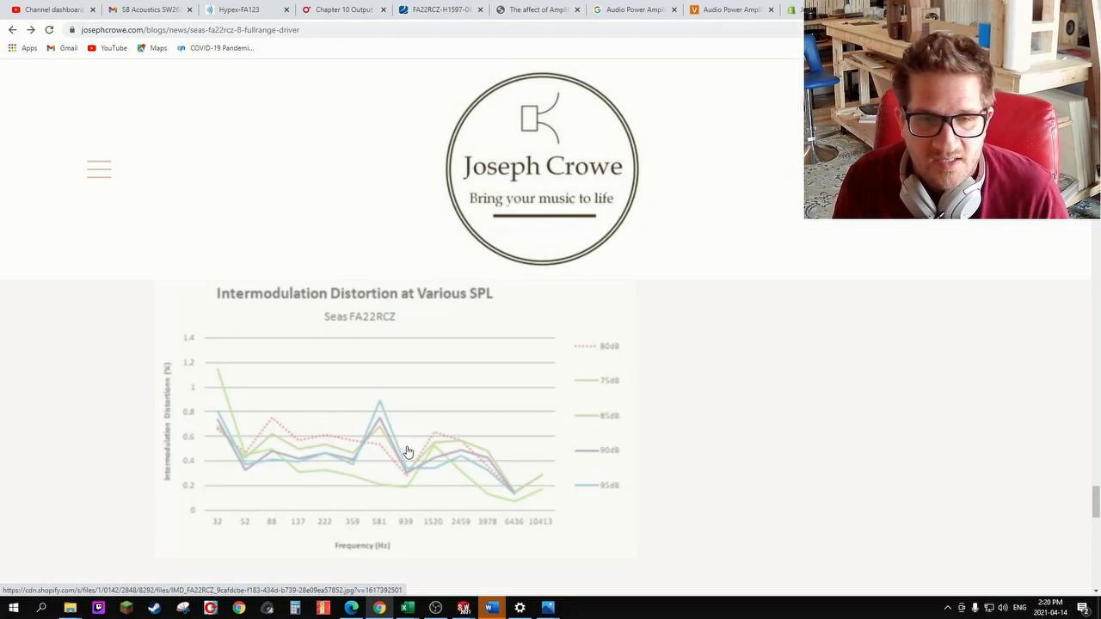
{"action": "mouse_move", "coordinate": [490, 405]}
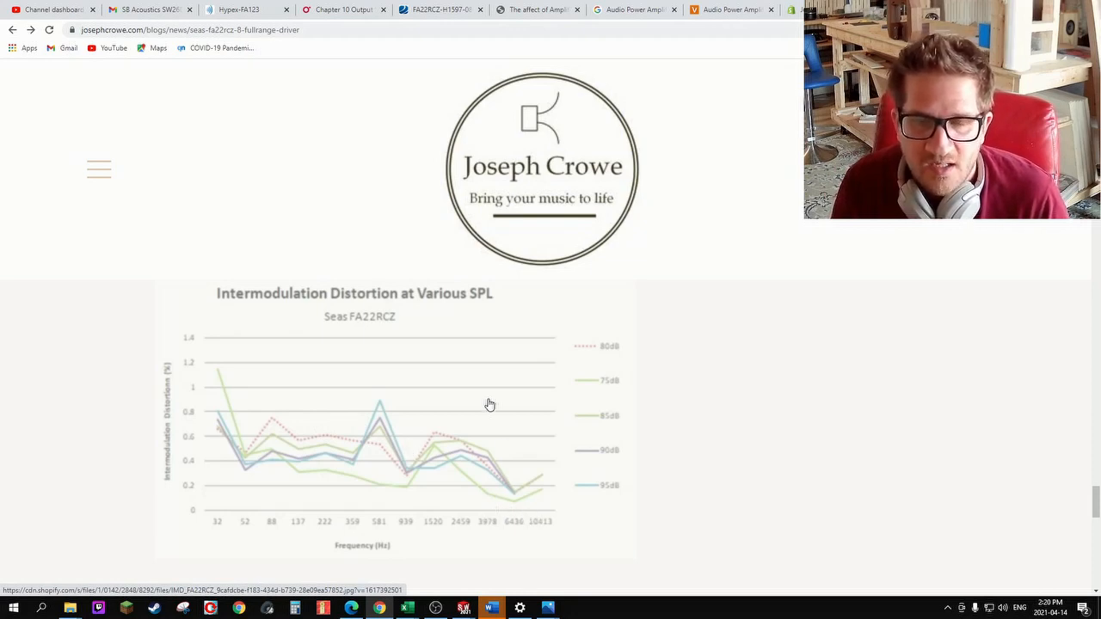
{"action": "mouse_move", "coordinate": [456, 395]}
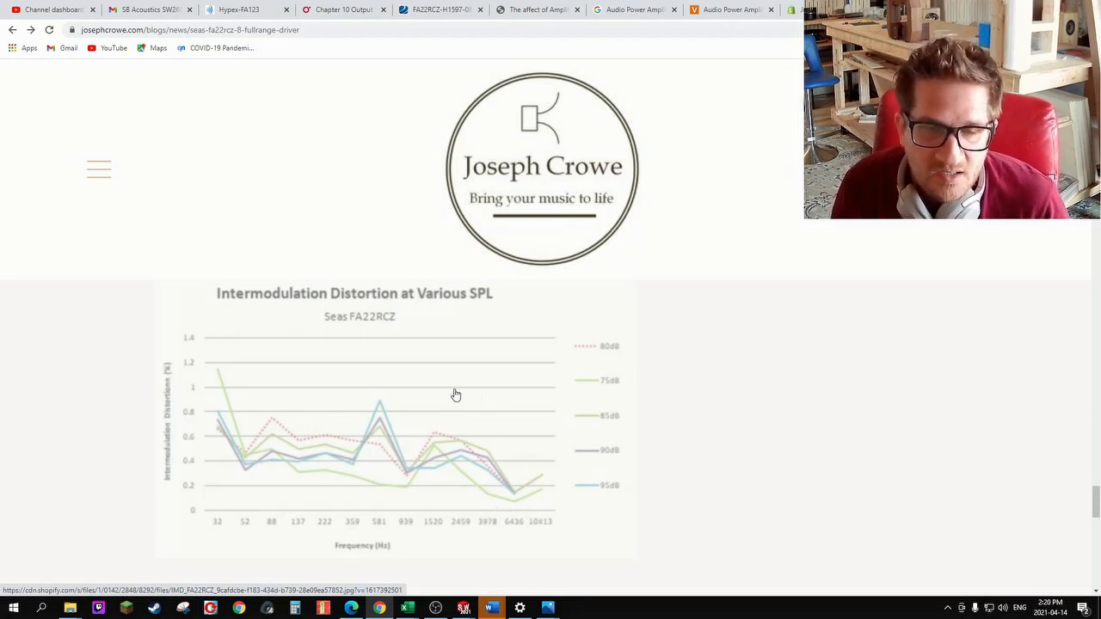
Scroll down to the Off-Axis Polar Response directivity pattern image
{"action": "scroll", "scroll_direction": "down", "scroll_amount": 3}
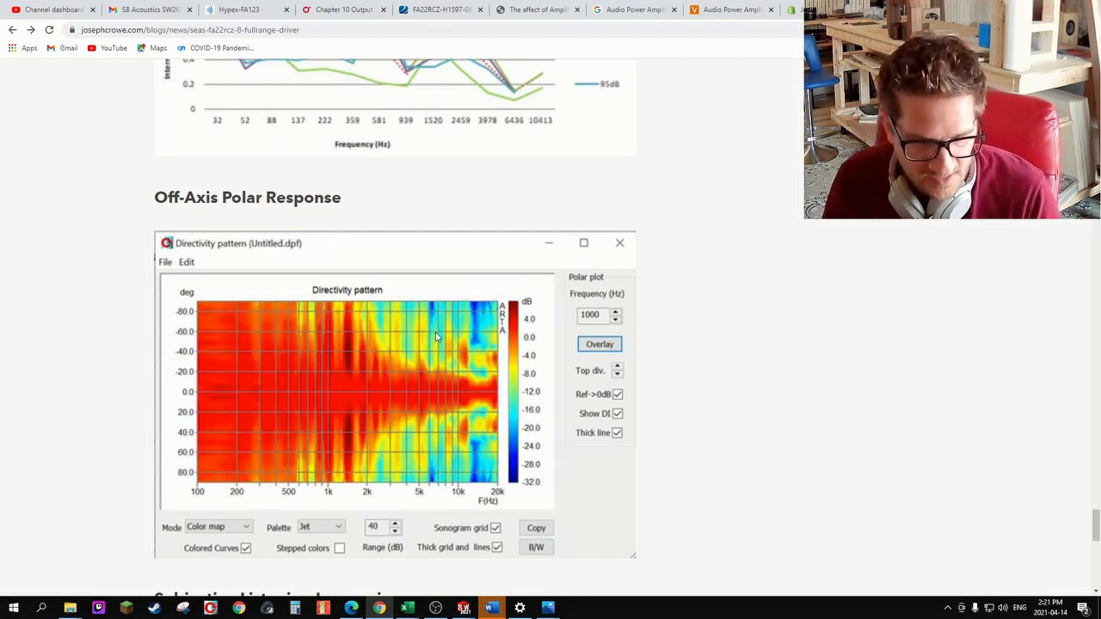
Scroll to the Subjective Listening Impressions paragraph above the Conclusion
{"action": "scroll", "scroll_direction": "down", "scroll_amount": 3}
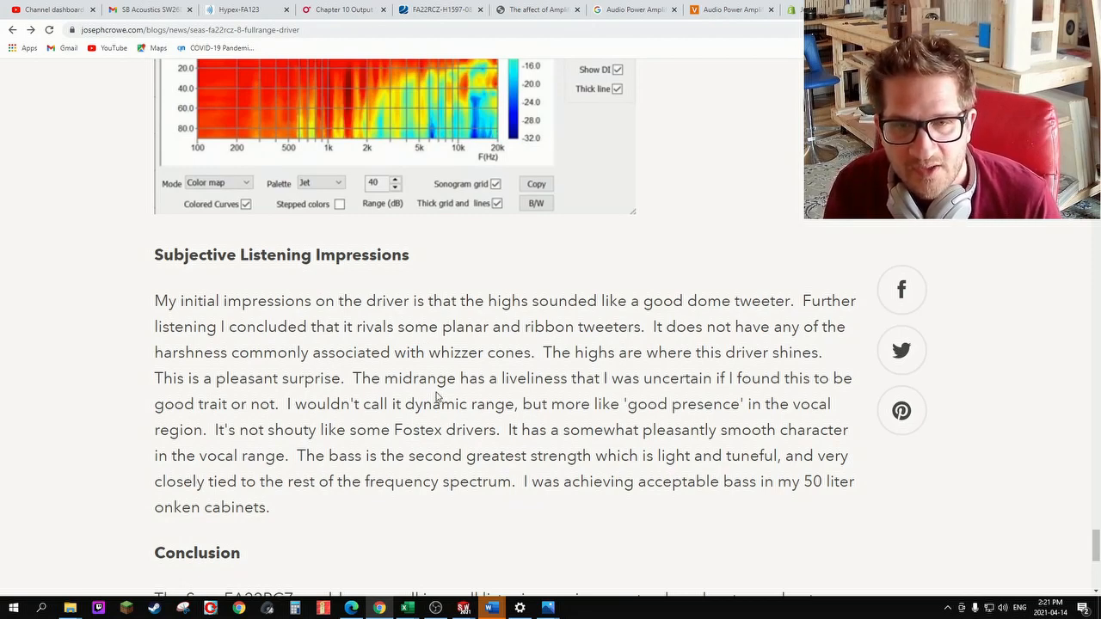
Scroll down to the Conclusion paragraph at the end of the Seas FA22RCZ review
{"action": "scroll", "scroll_direction": "down", "scroll_amount": 3}
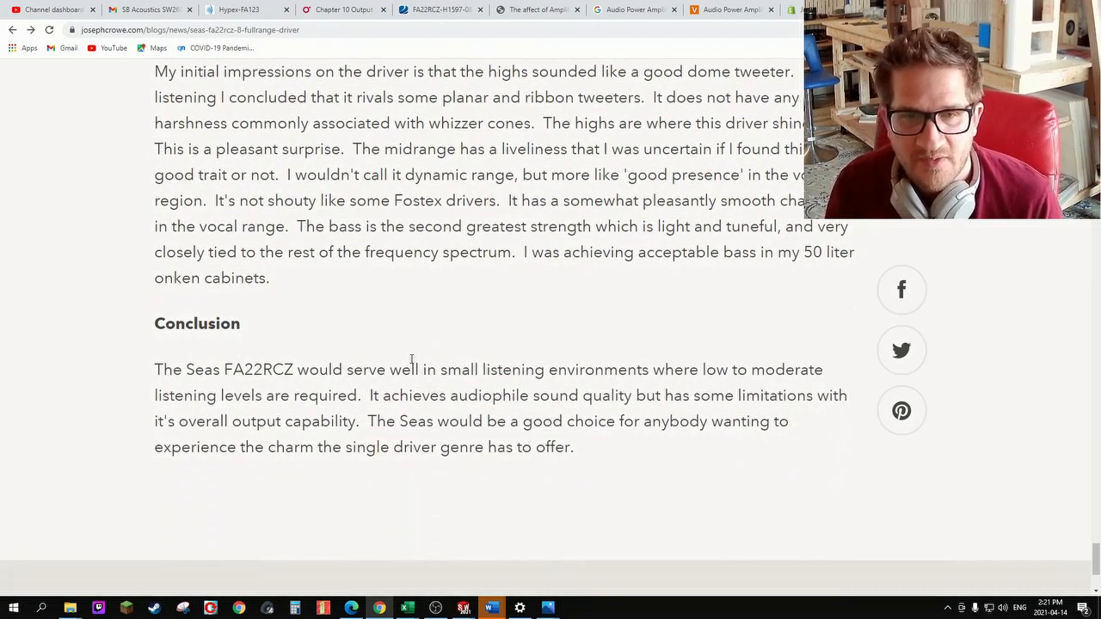
{"action": "mouse_move", "coordinate": [359, 290]}
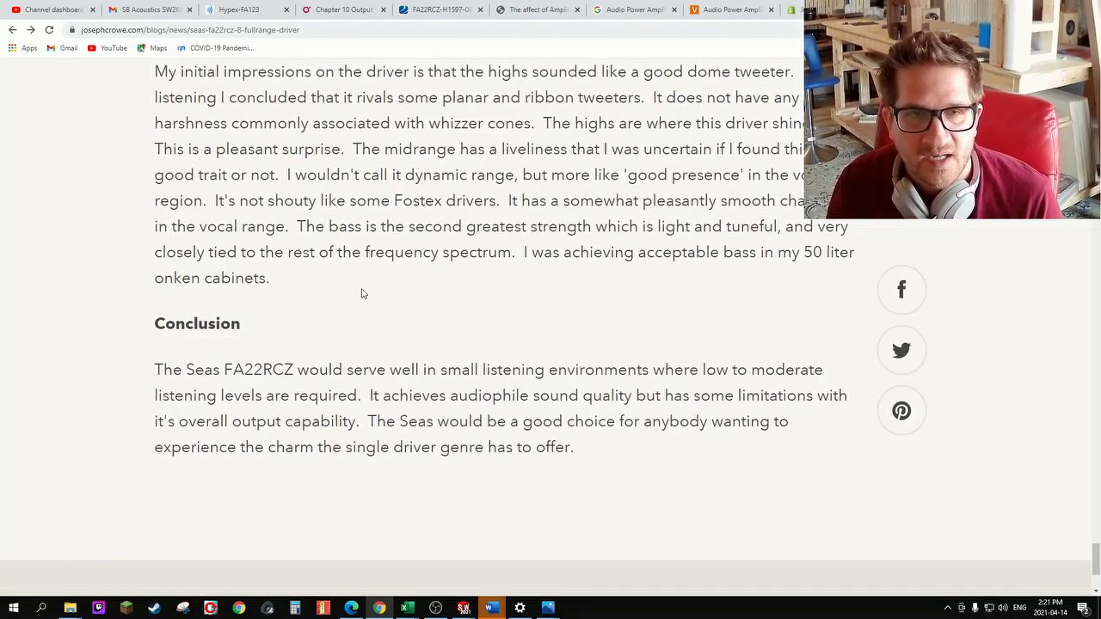
{"action": "mouse_move", "coordinate": [364, 305]}
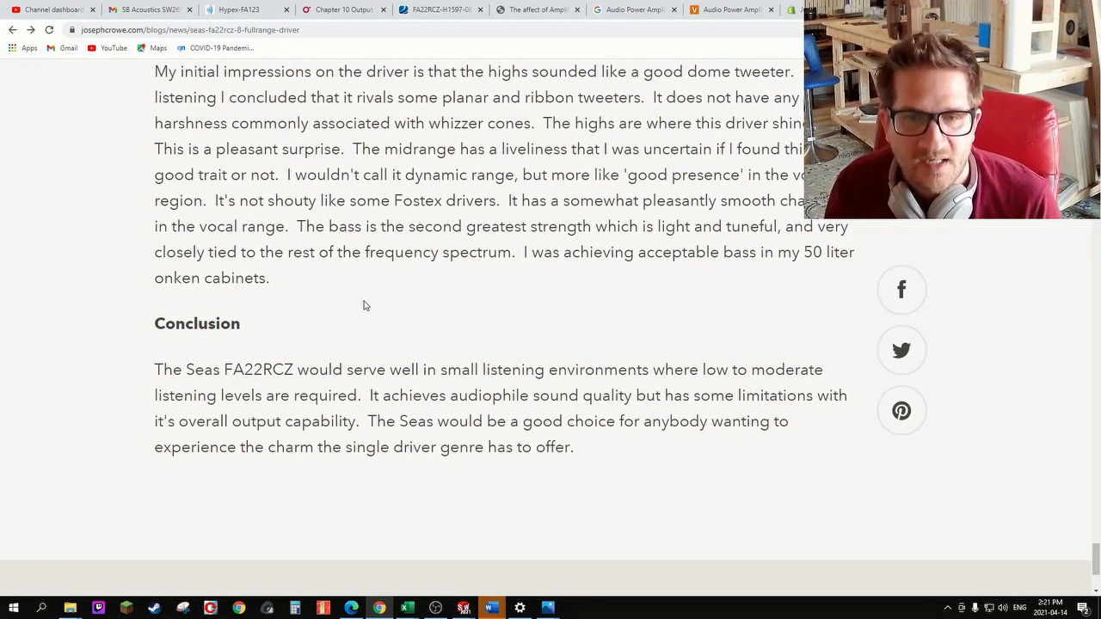